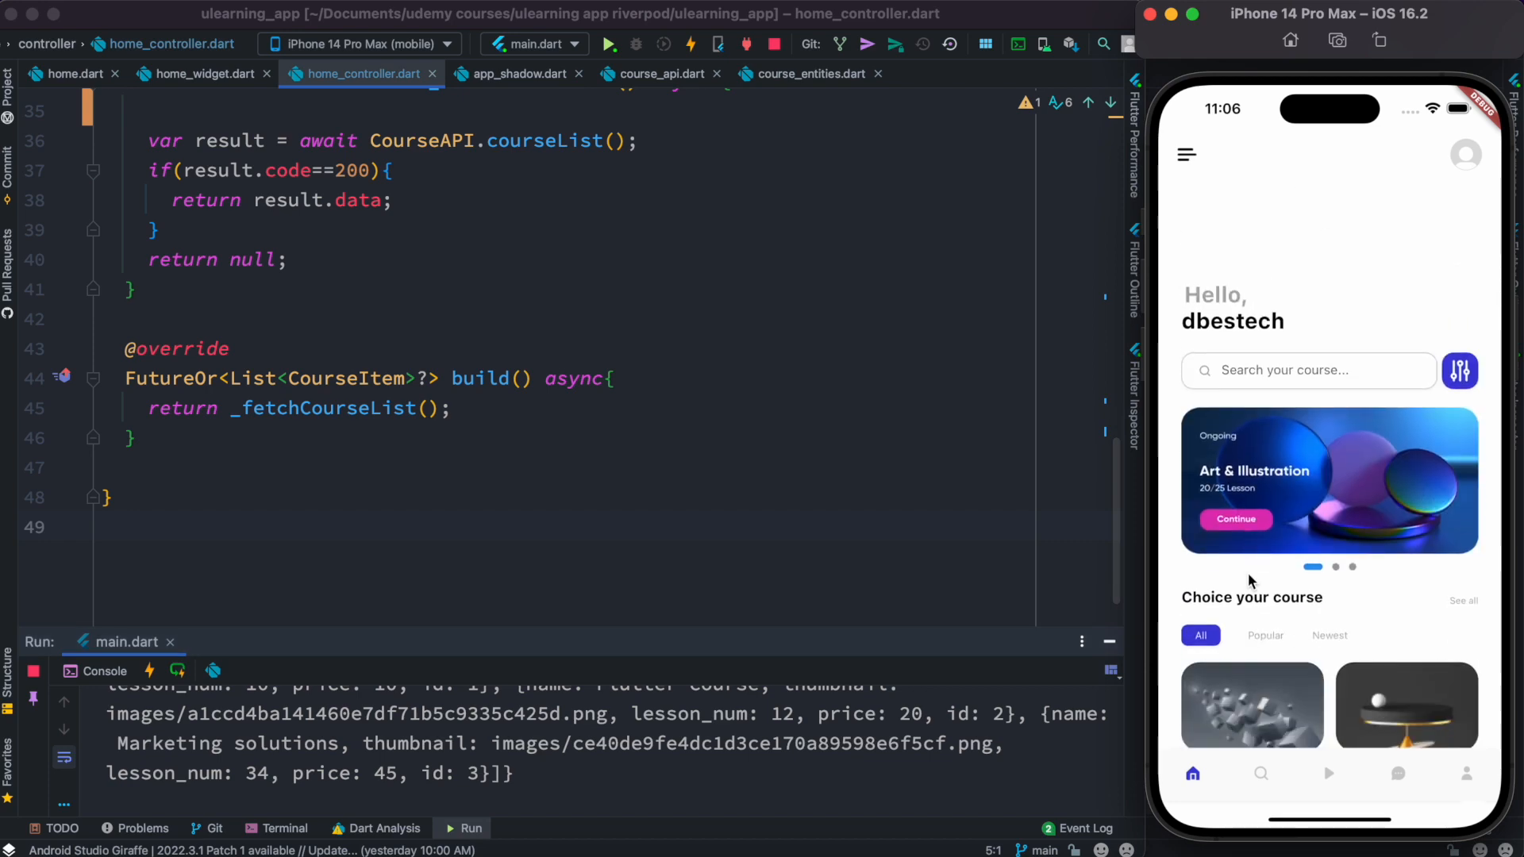
# Wrap the Padding body in home.dart inside a RefreshIndicator as its child
pyautogui.scroll(-3)
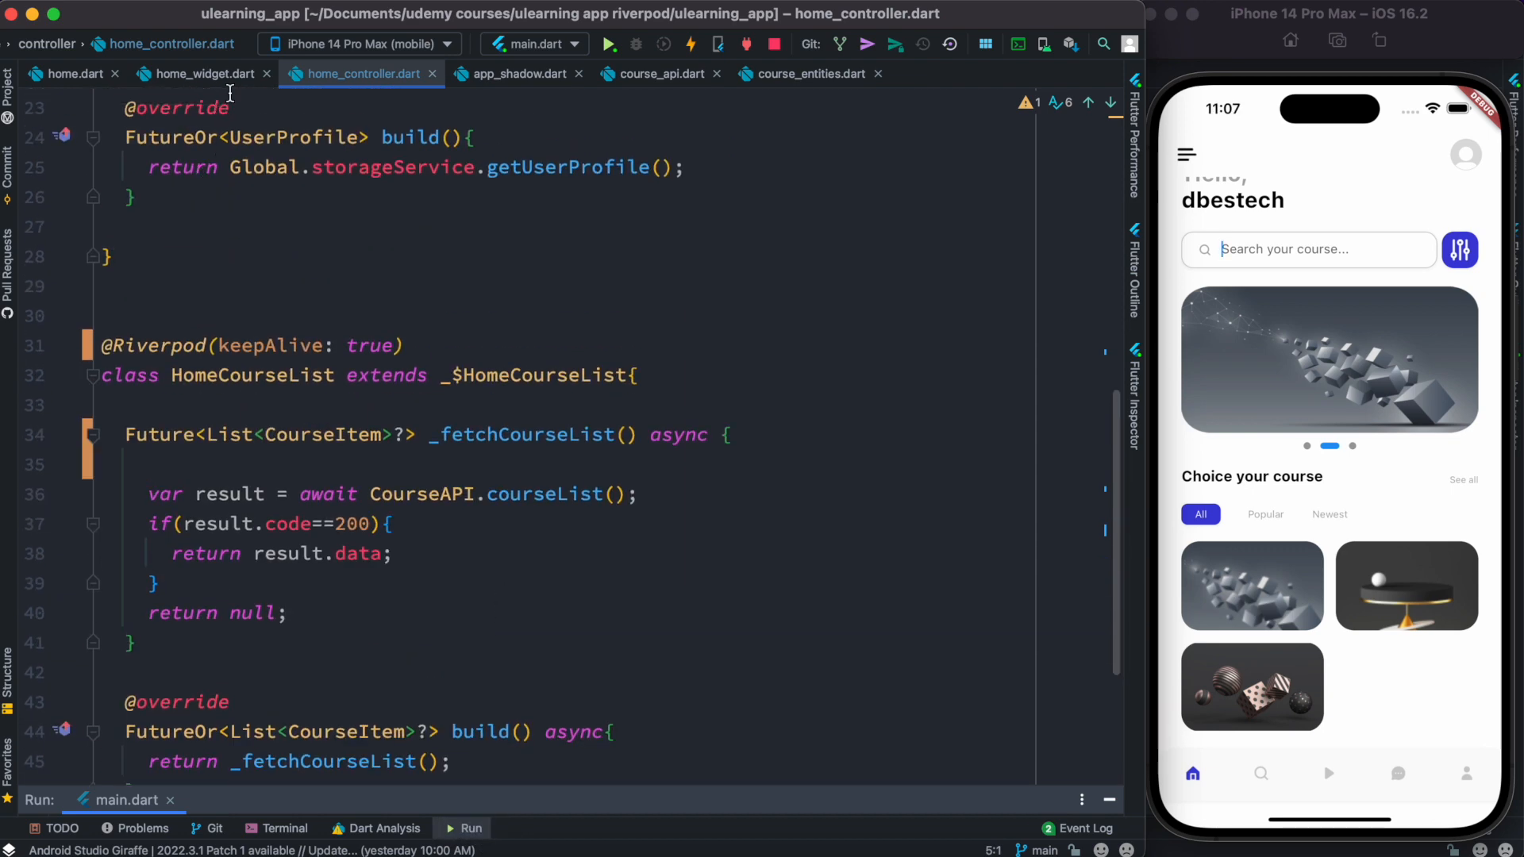
pyautogui.click(201, 73)
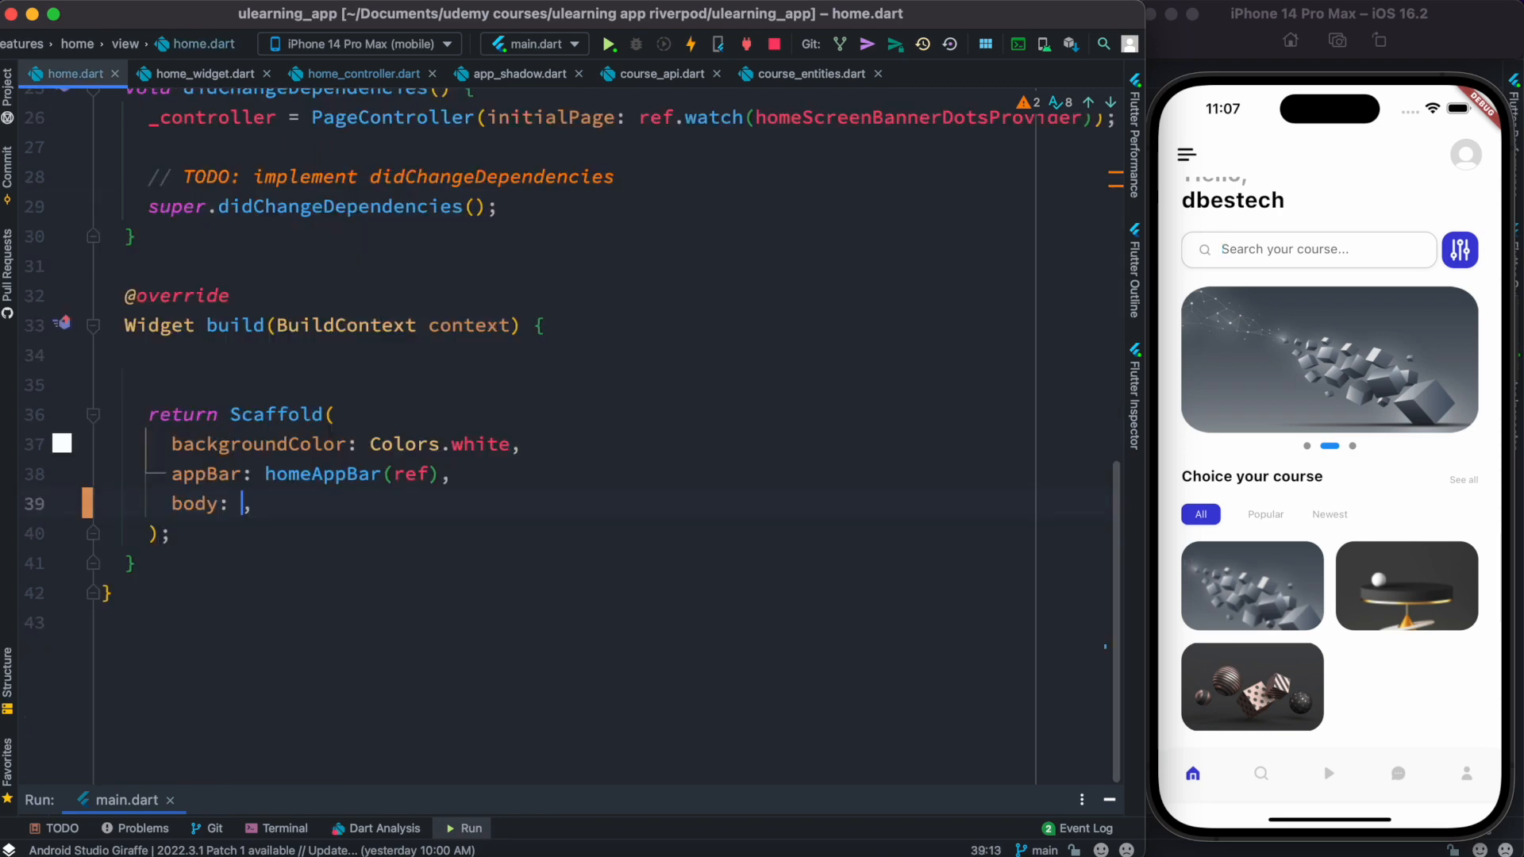
pyautogui.write('R')
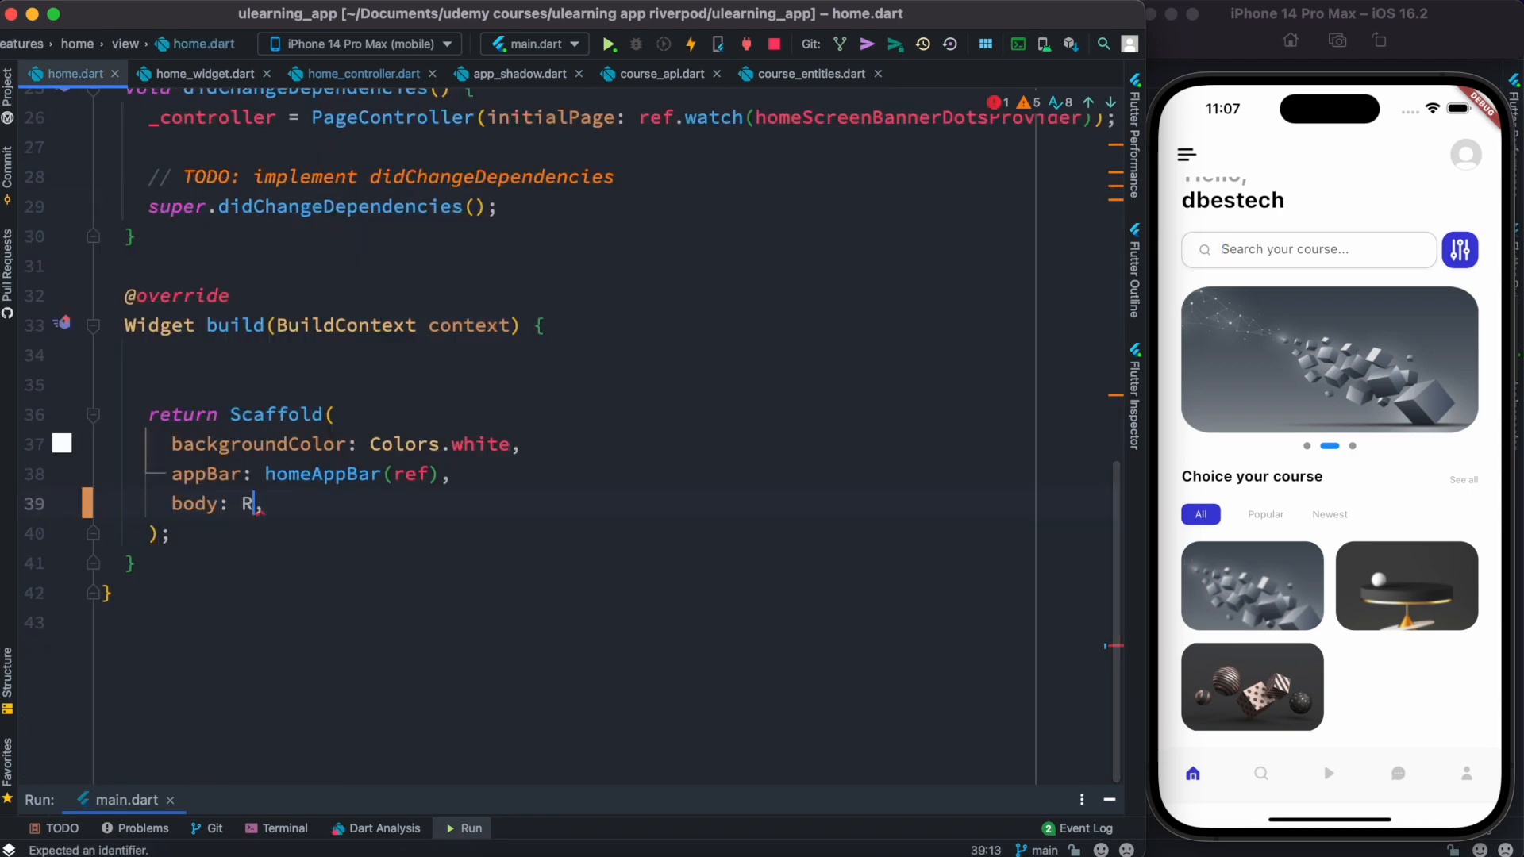
pyautogui.write('efreshIndicator')
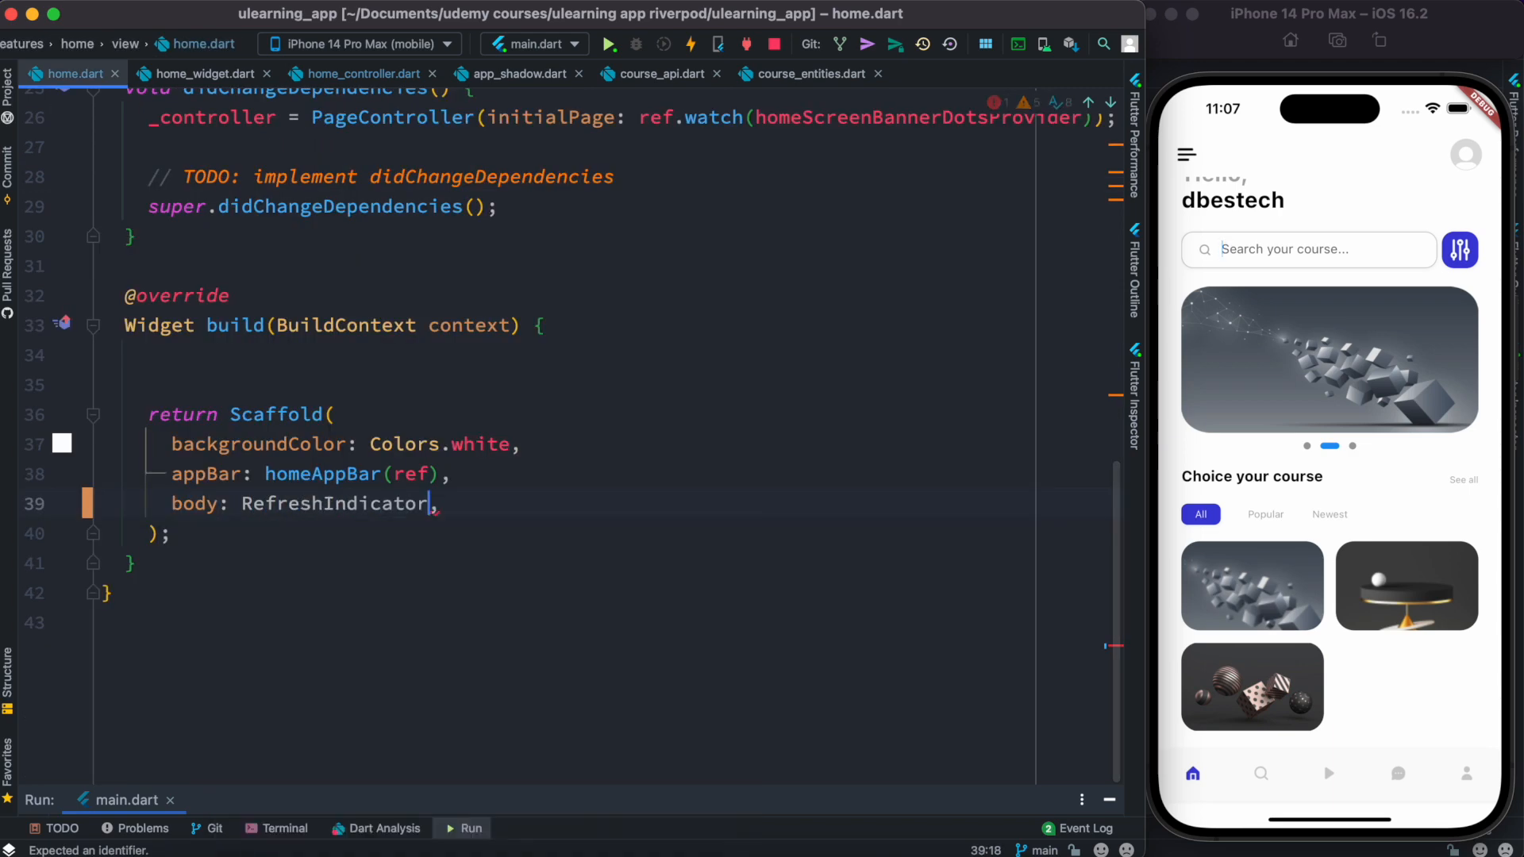
pyautogui.write('(child: Padding(')
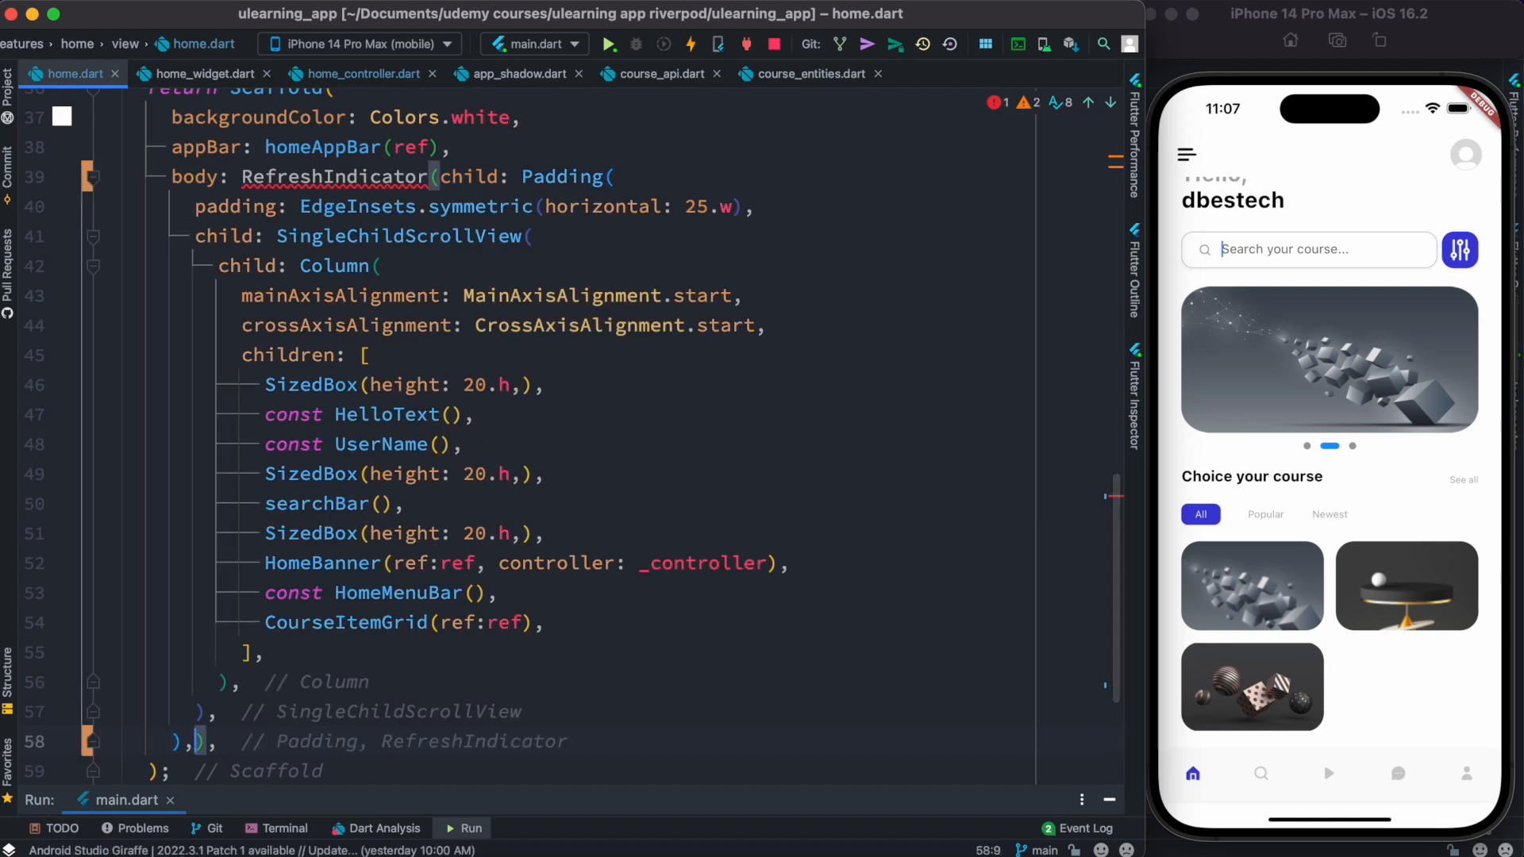
# Add an empty onRefresh callback to the RefreshIndicator and bring up home_widget.dart
pyautogui.write('onRefresh:')
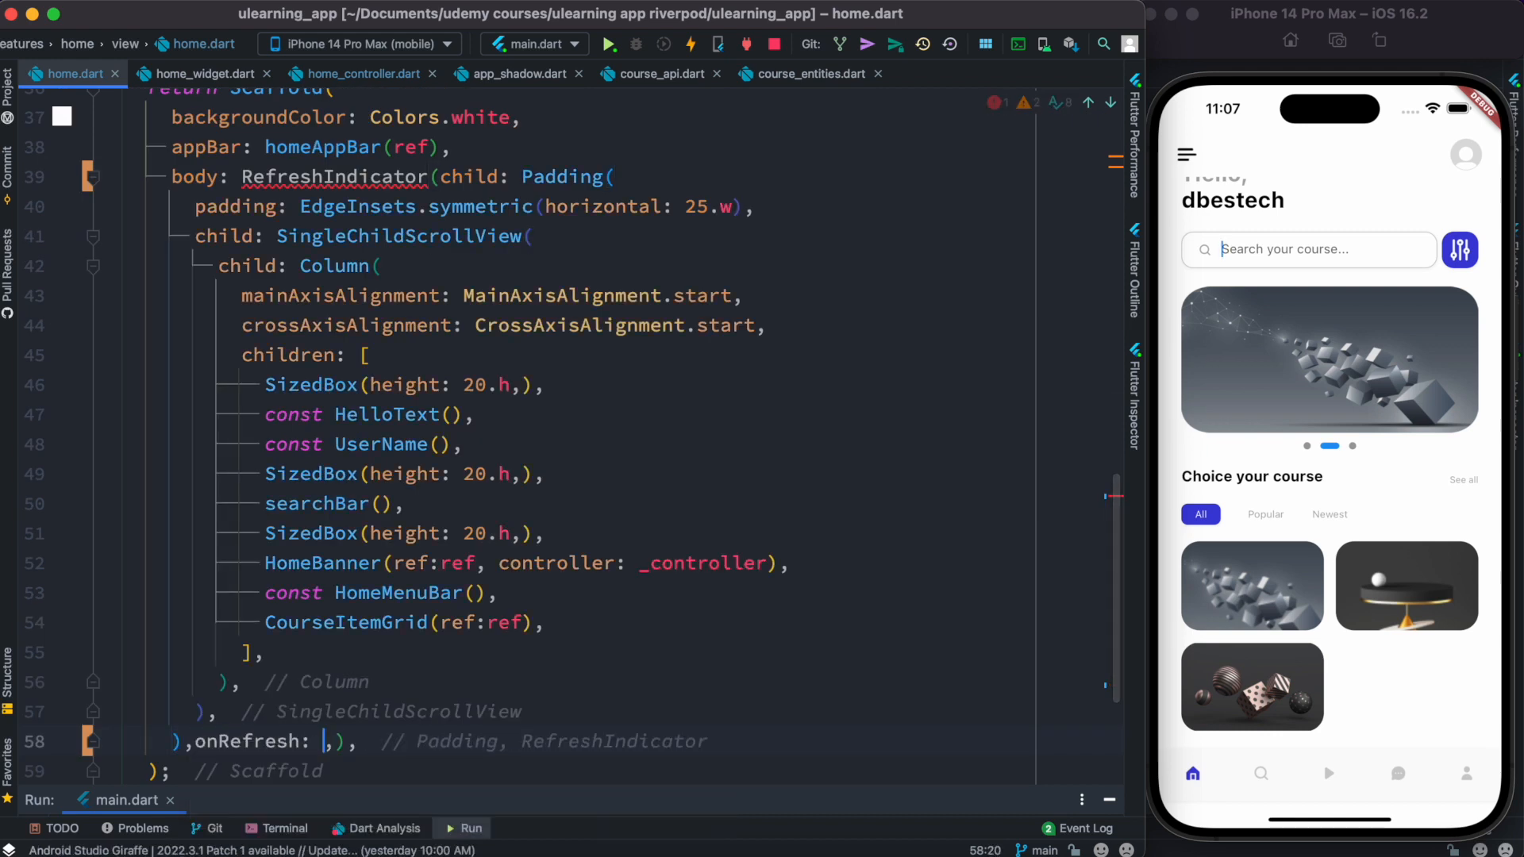
pyautogui.write('(){')
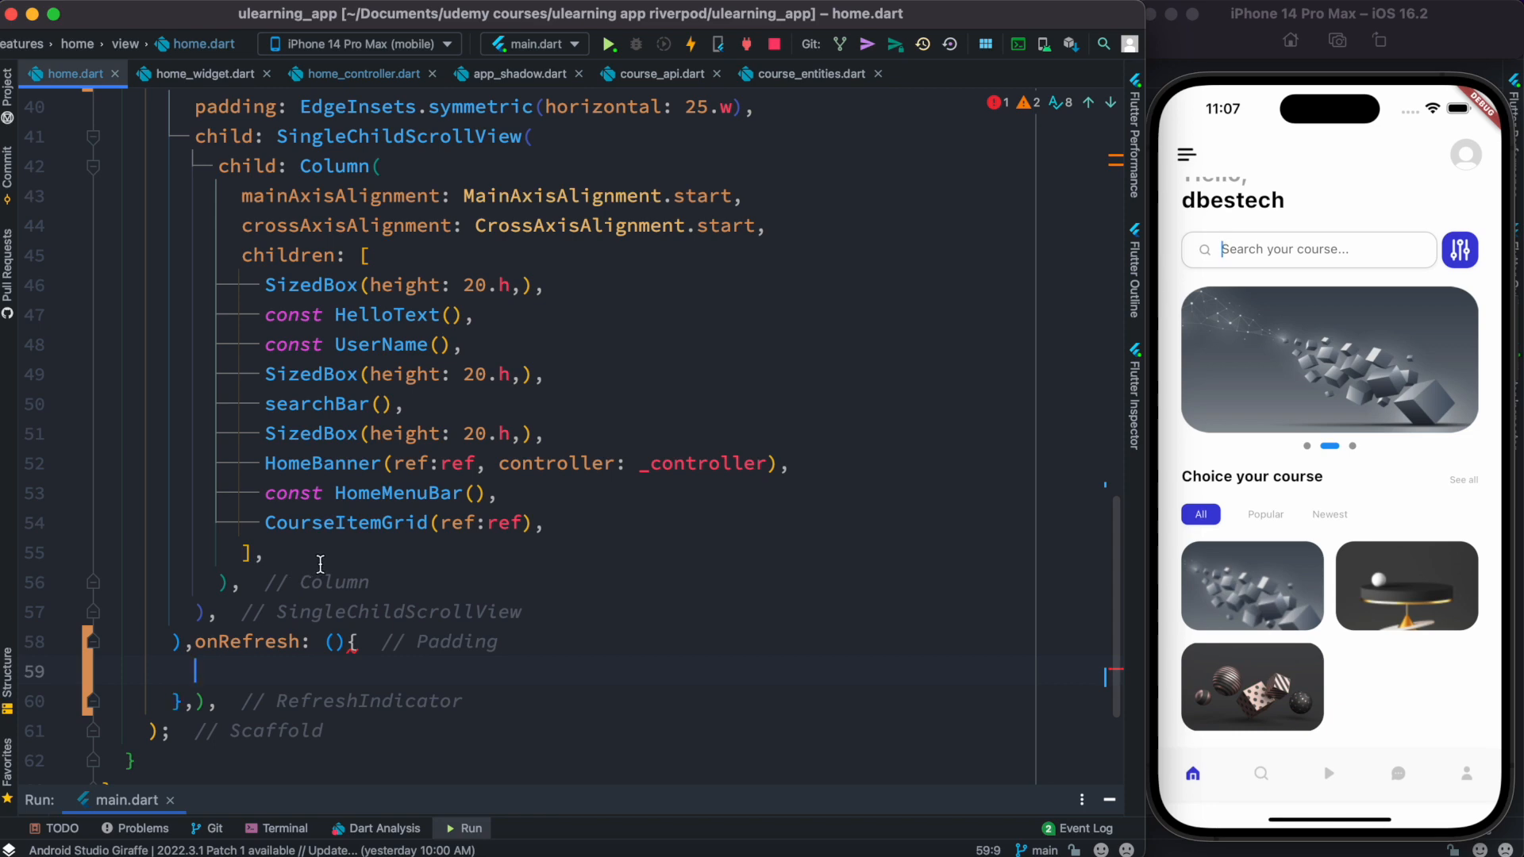
pyautogui.click(200, 73)
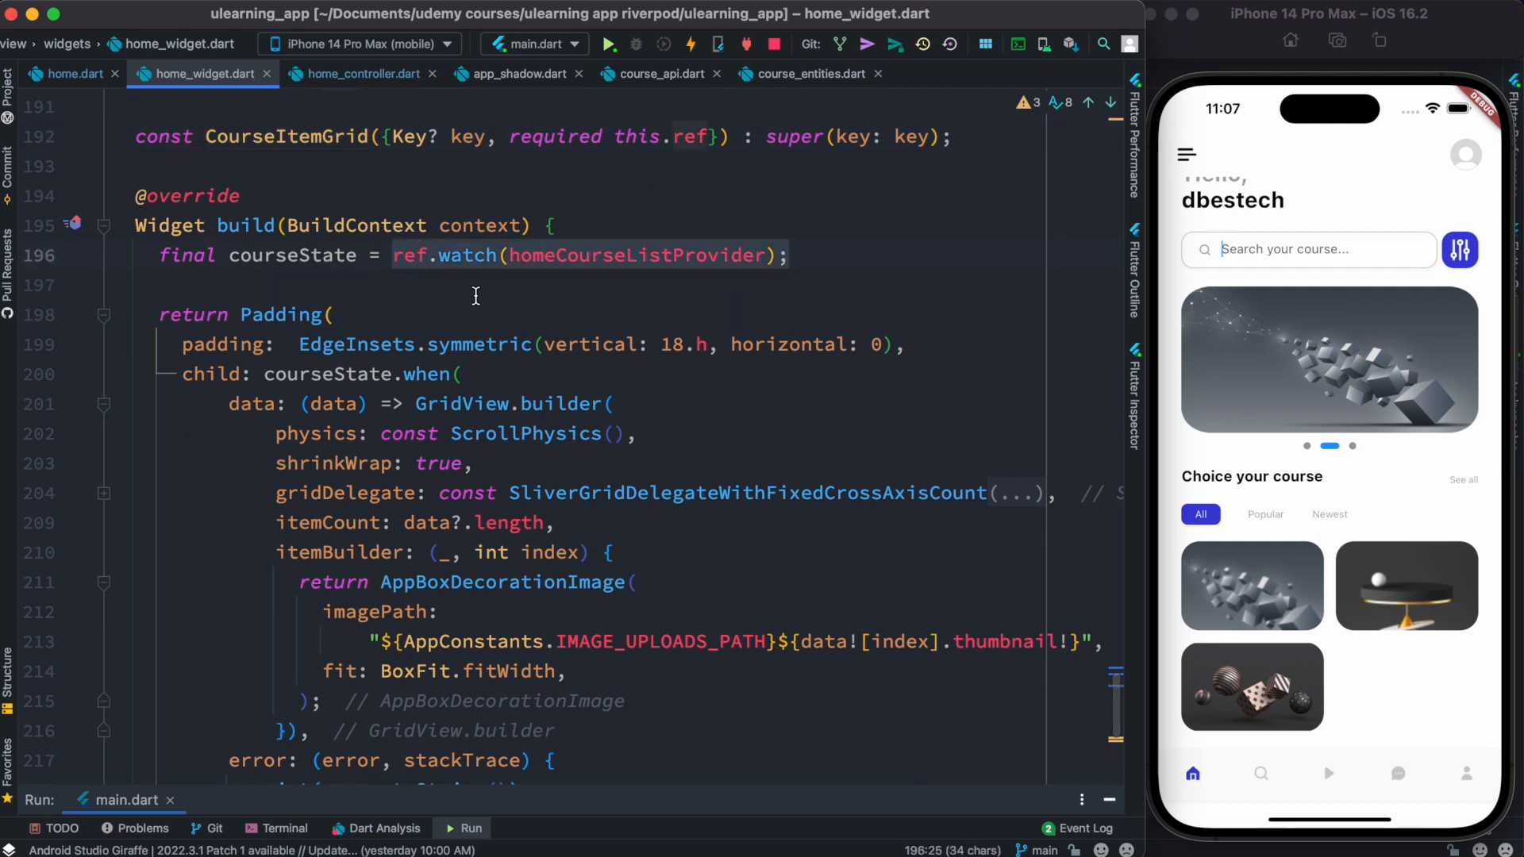
pyautogui.moveTo(412, 150)
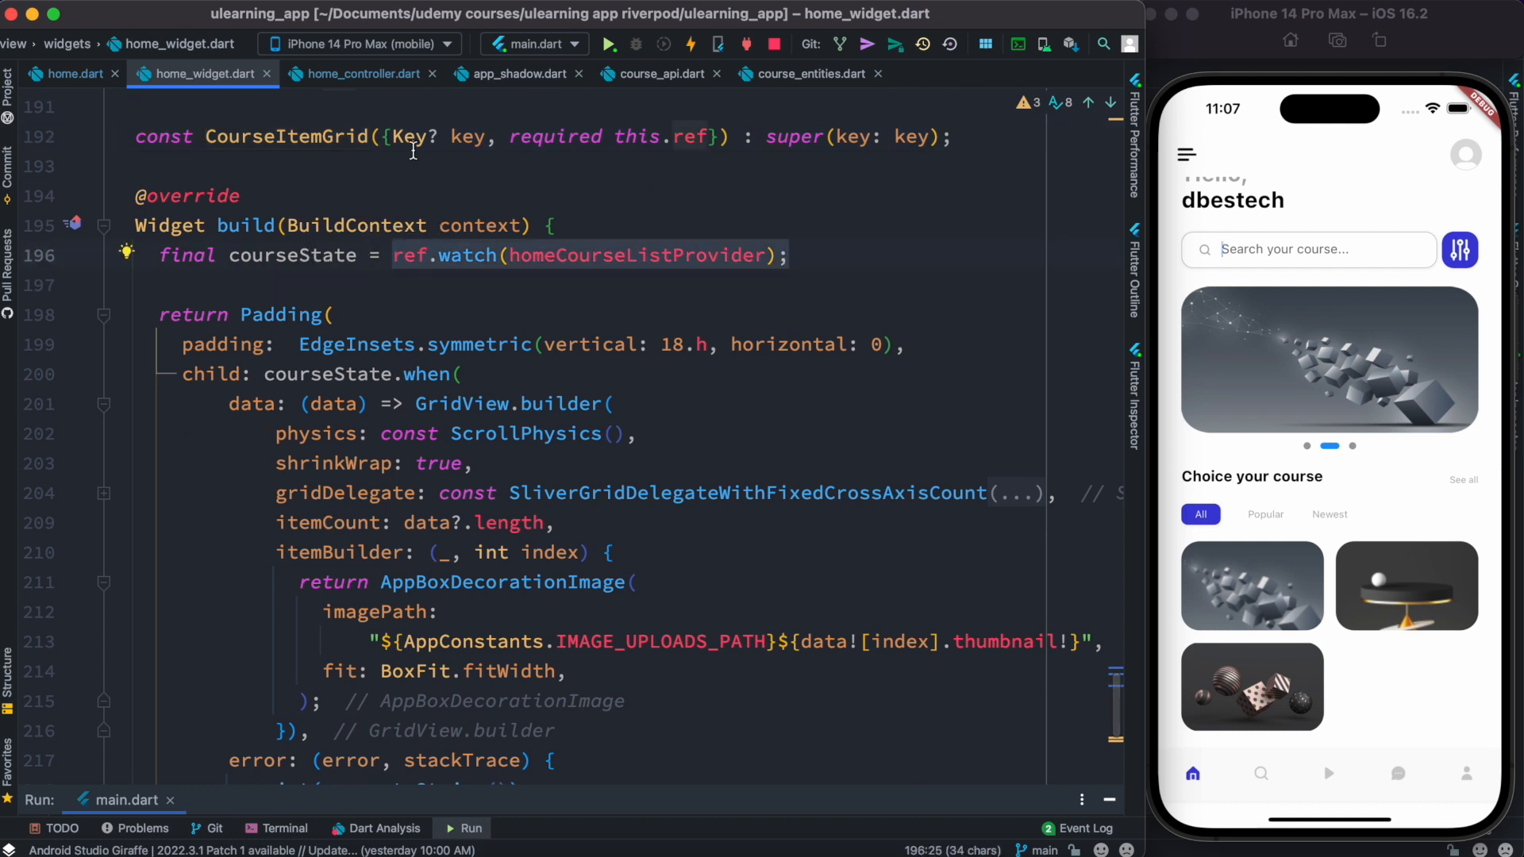
# Rename _fetchCourseList to public fetchCourseList in home_controller.dart, including its build() call
pyautogui.click(361, 73)
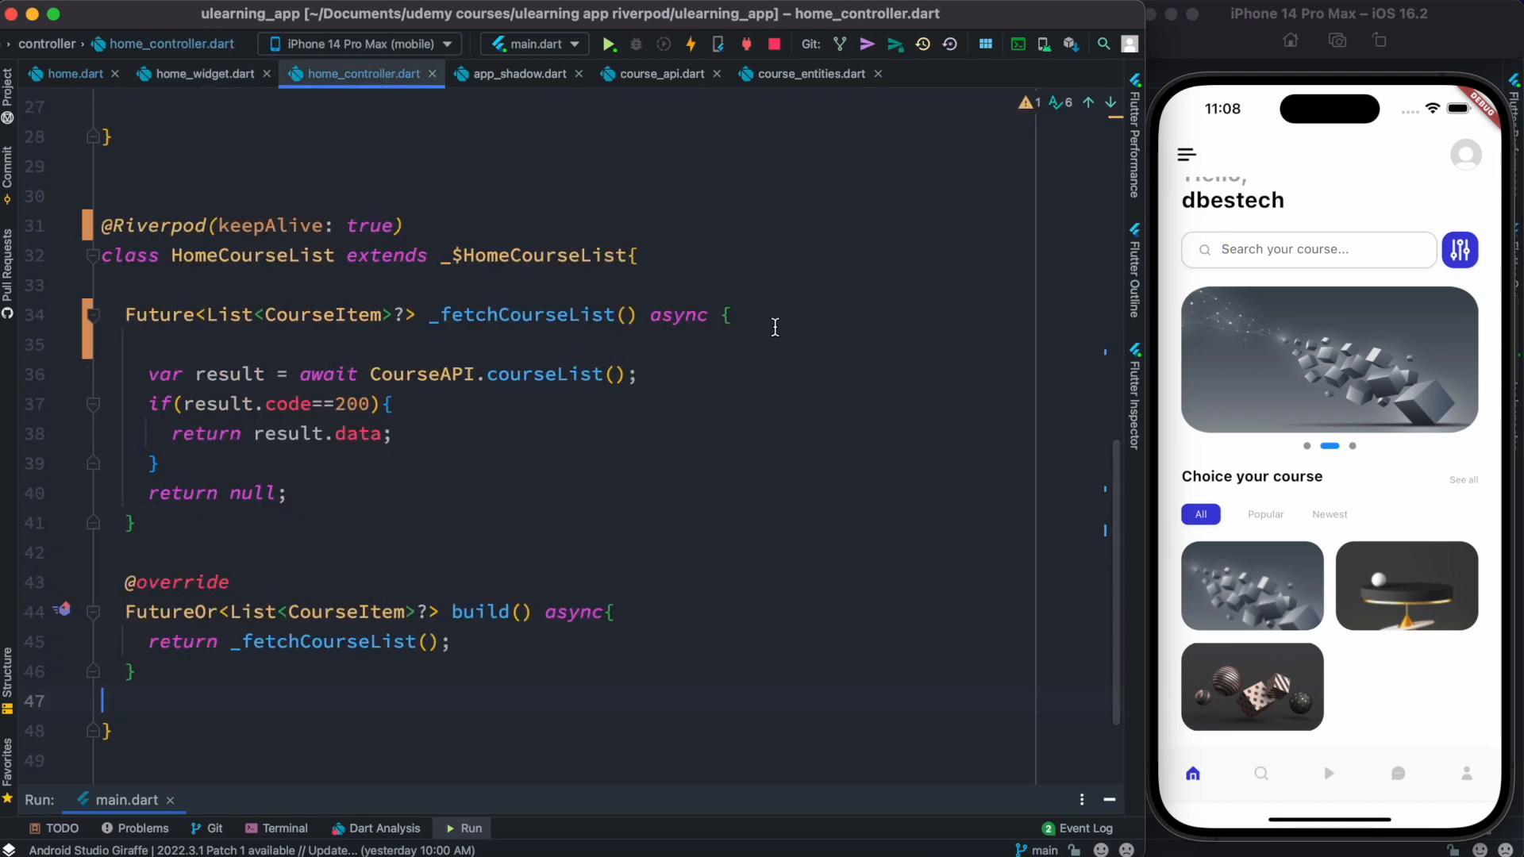
pyautogui.click(95, 314)
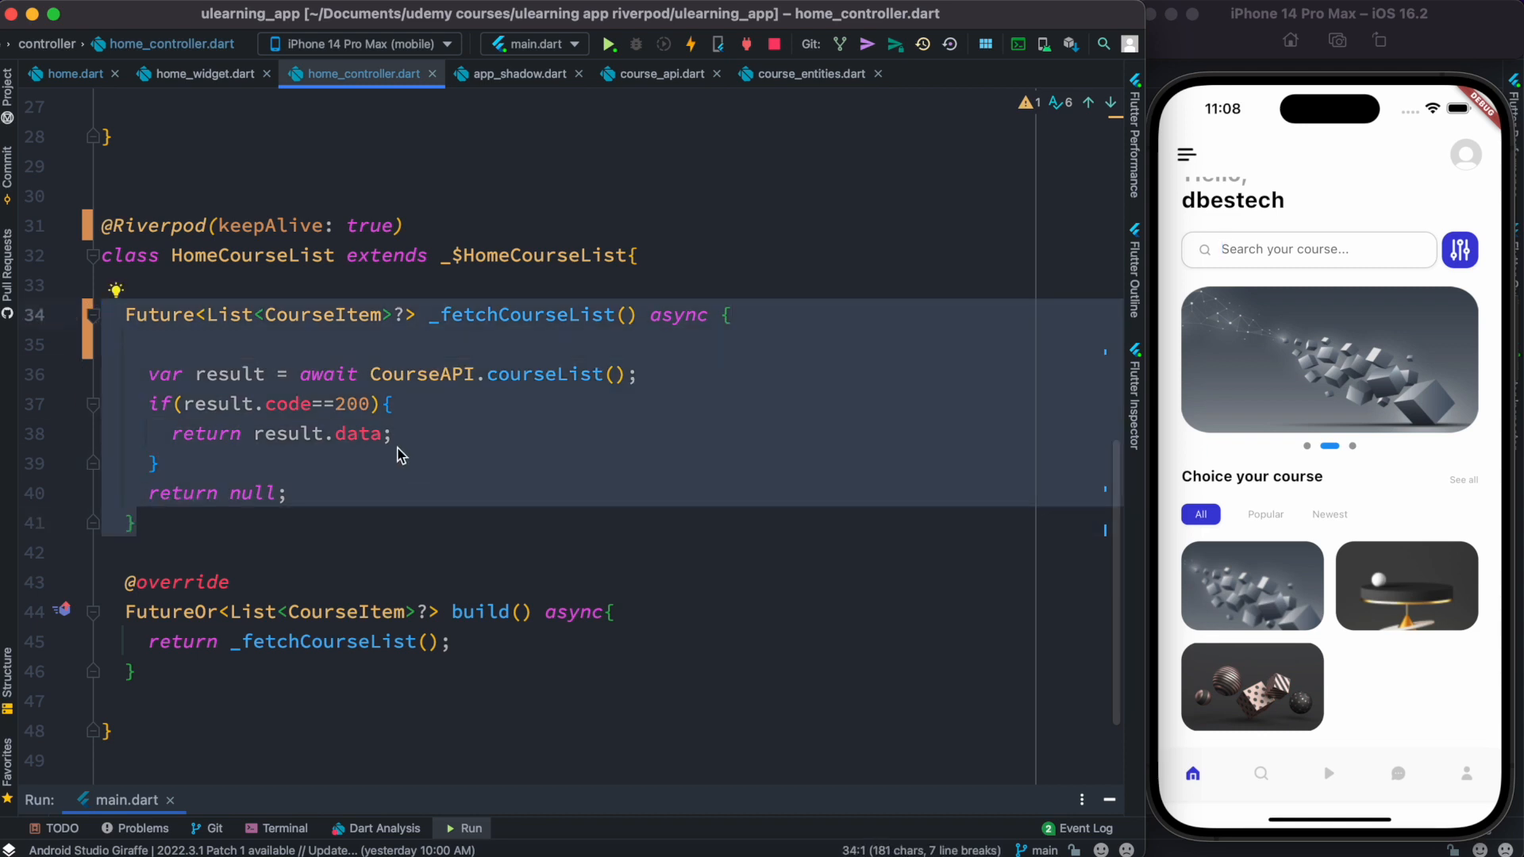
pyautogui.moveTo(359, 433)
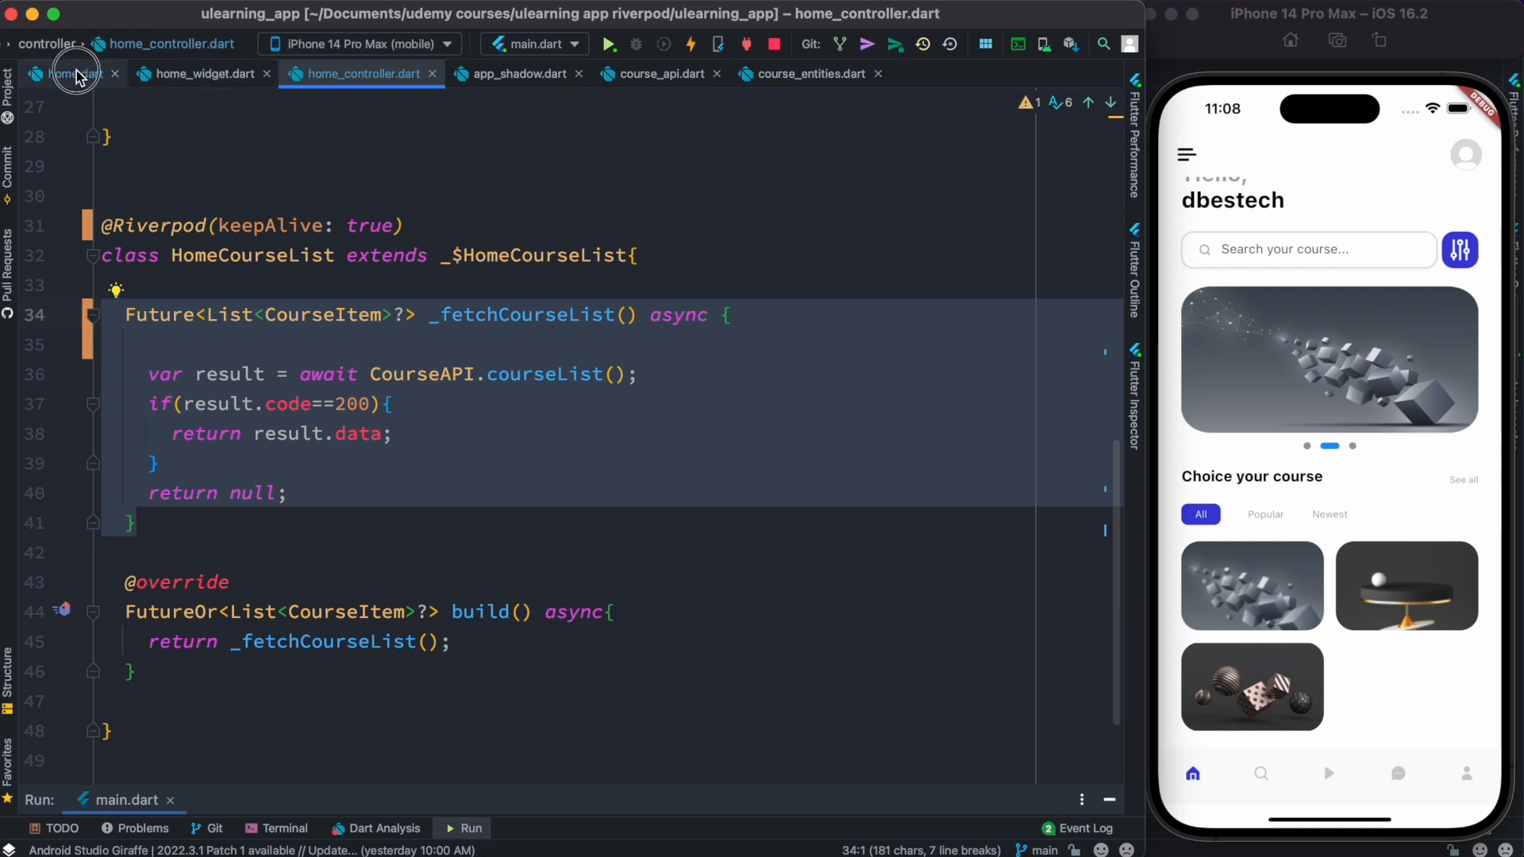
pyautogui.click(73, 73)
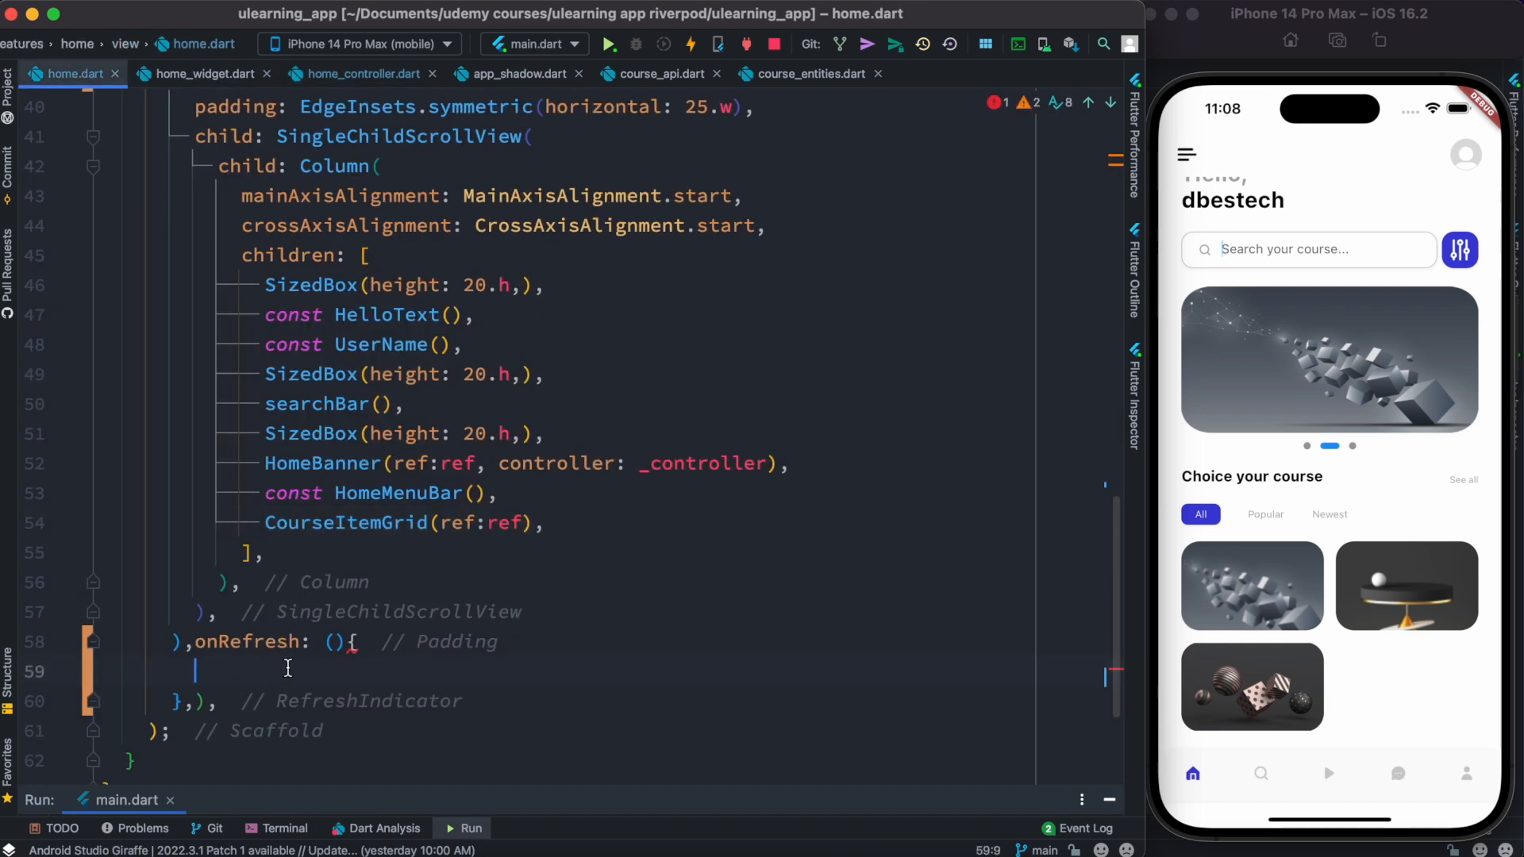
pyautogui.click(359, 73)
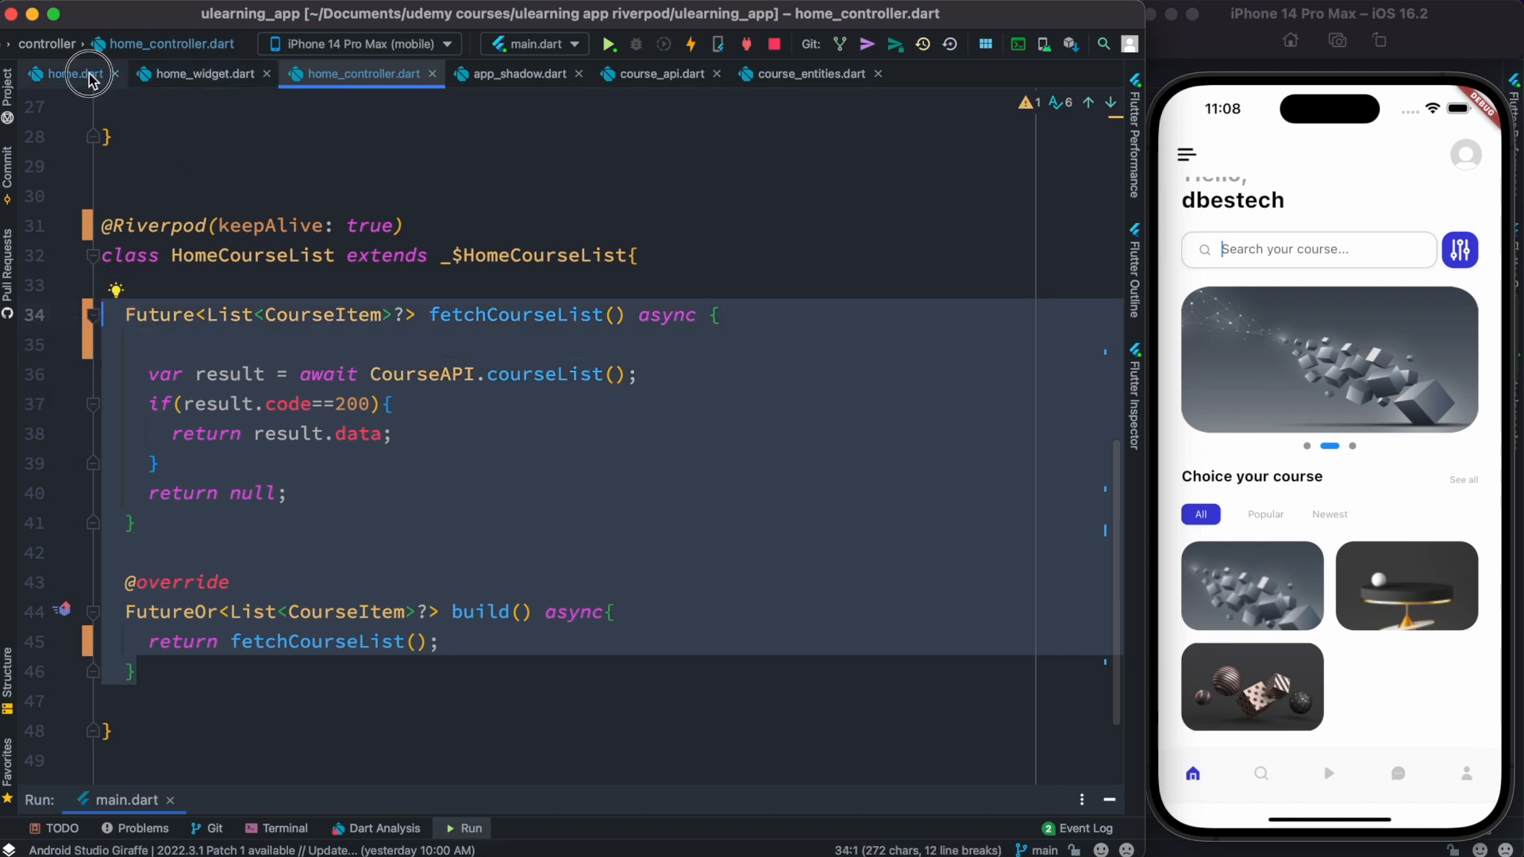
# Fill the home.dart onRefresh body with: return ref.refresh(homeCourseListProvider.notifier).fetchCourseList();
pyautogui.click(72, 74)
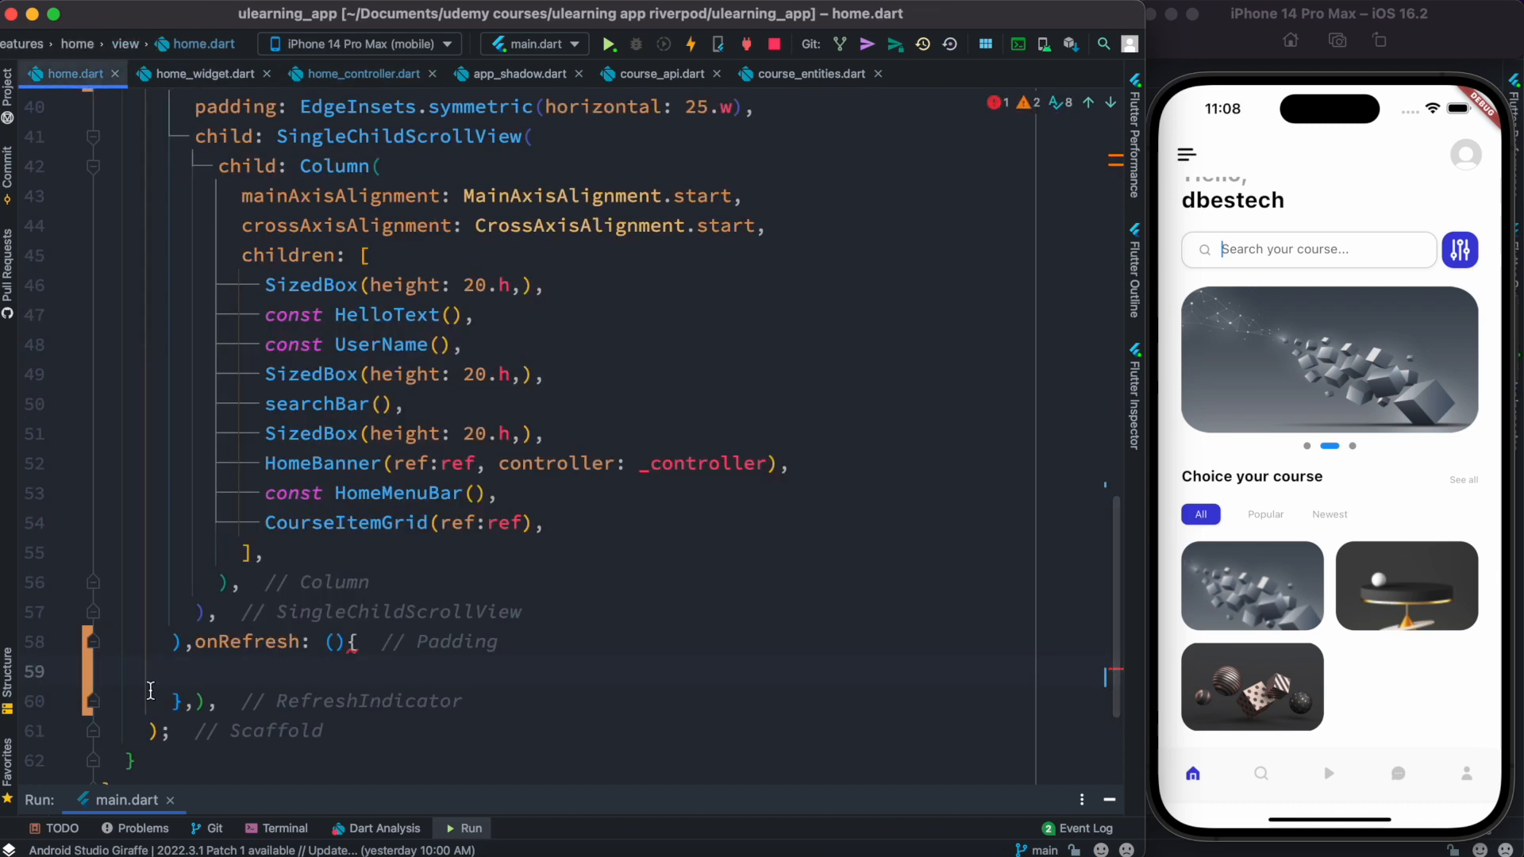
pyautogui.write('ref')
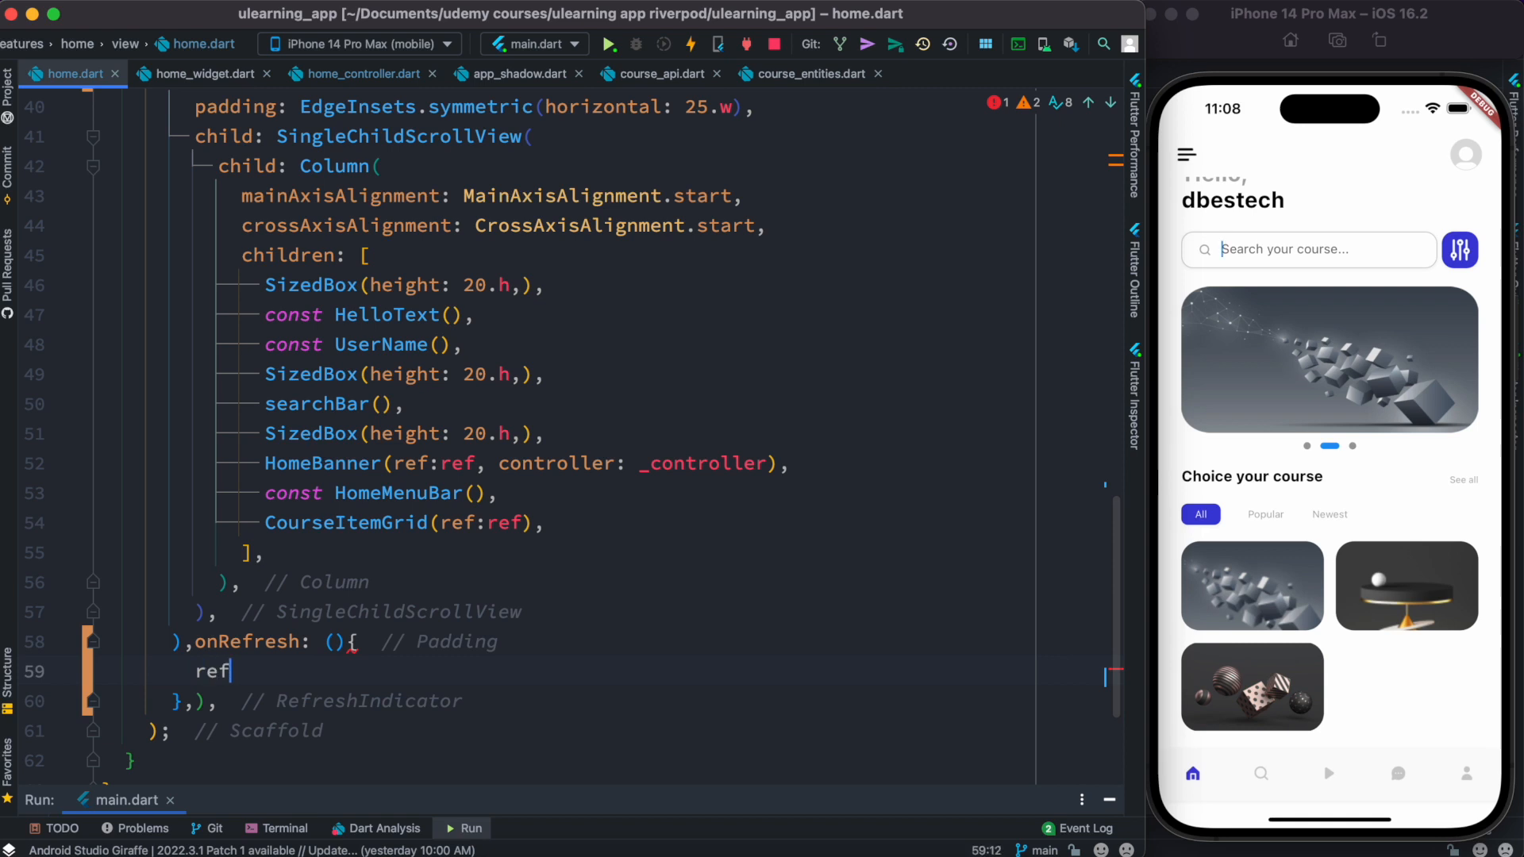
pyautogui.write('.re')
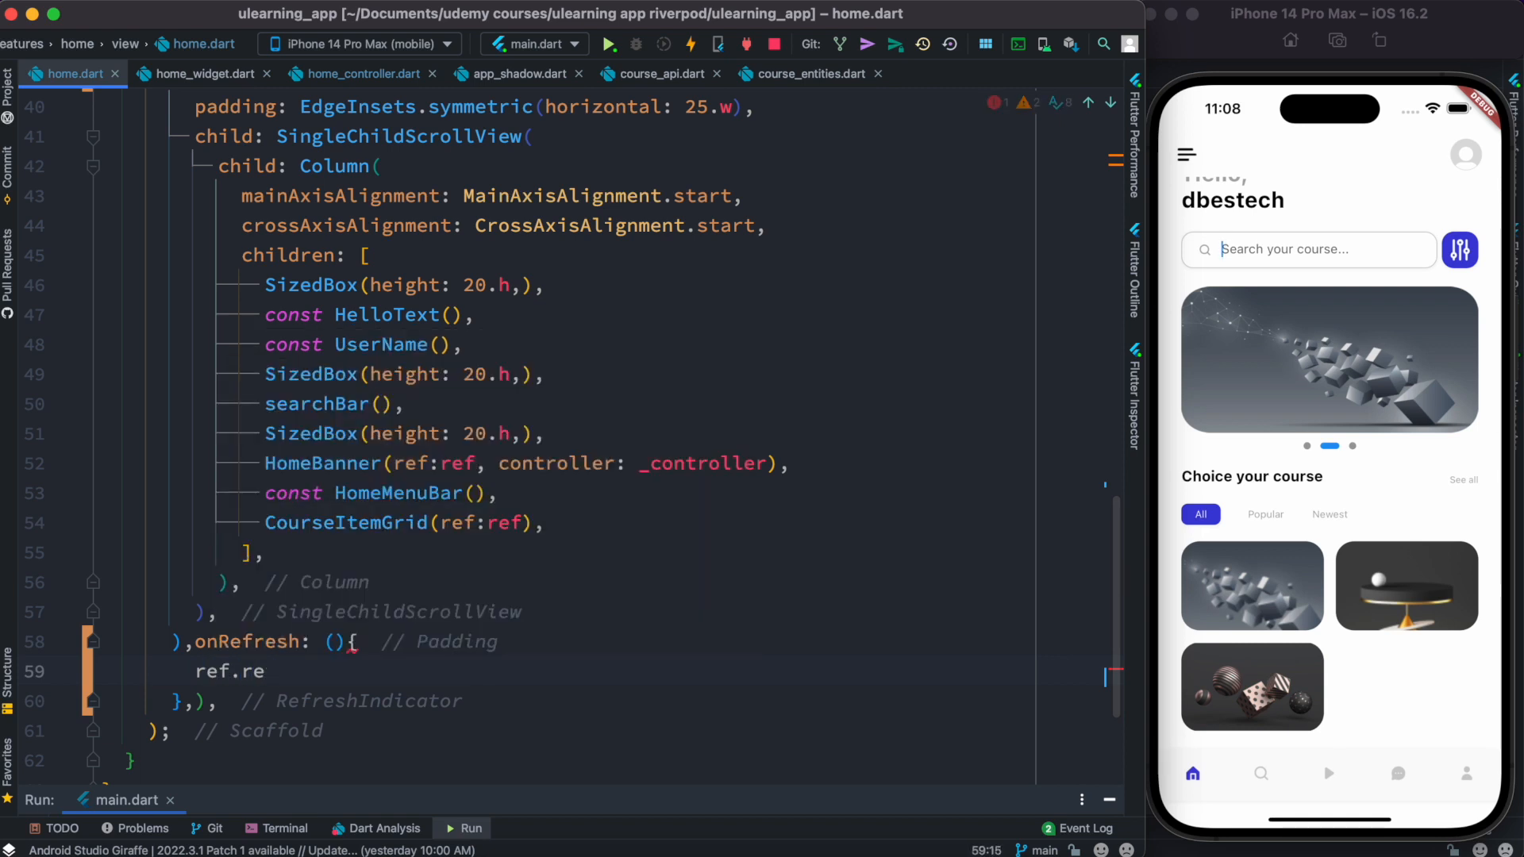
pyautogui.write('fresh()')
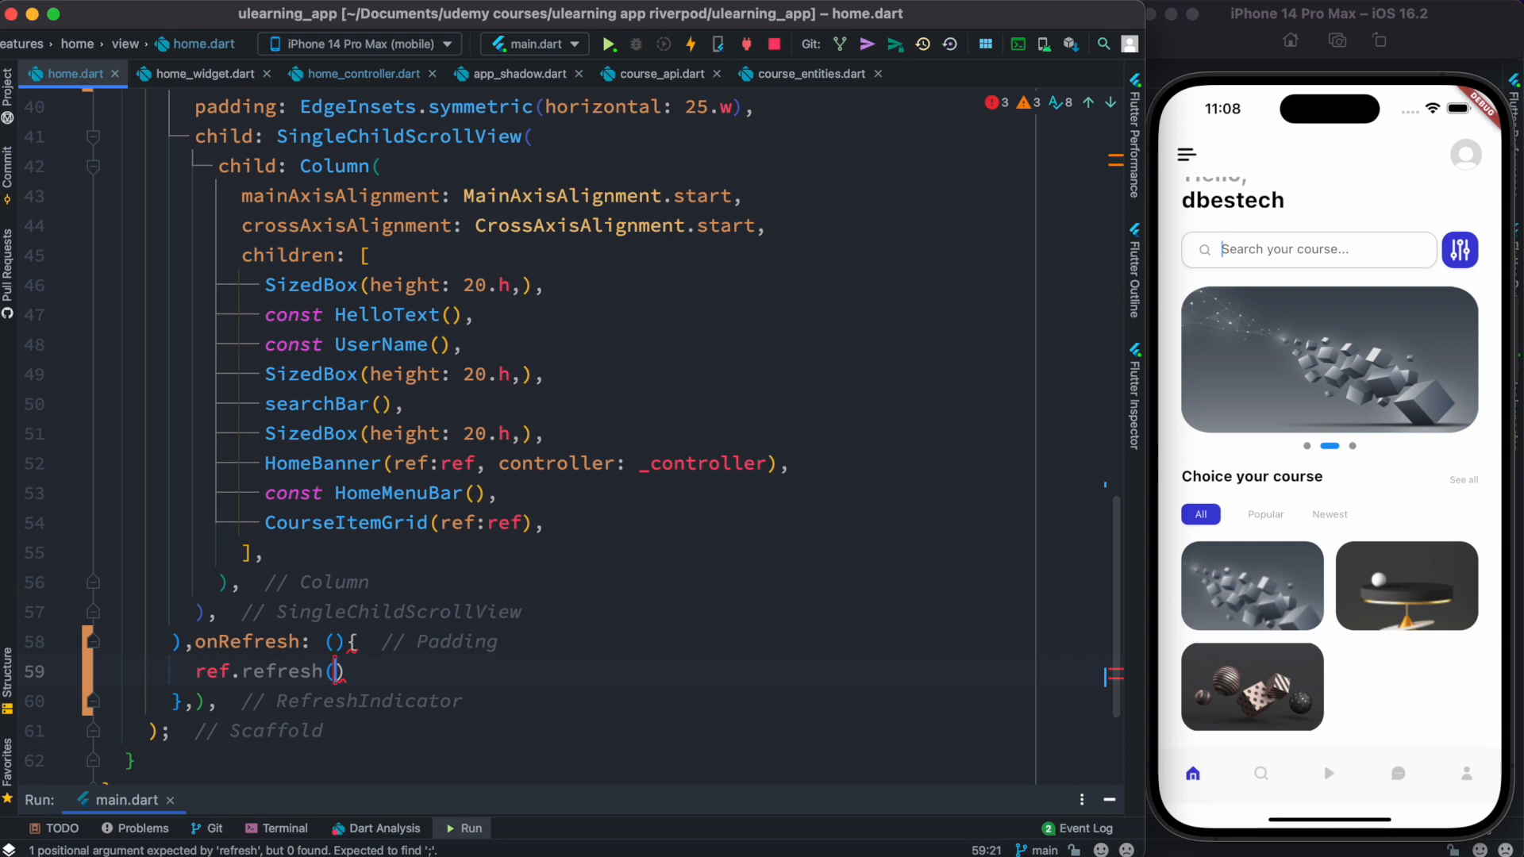
pyautogui.write('homeCourseListProvider')
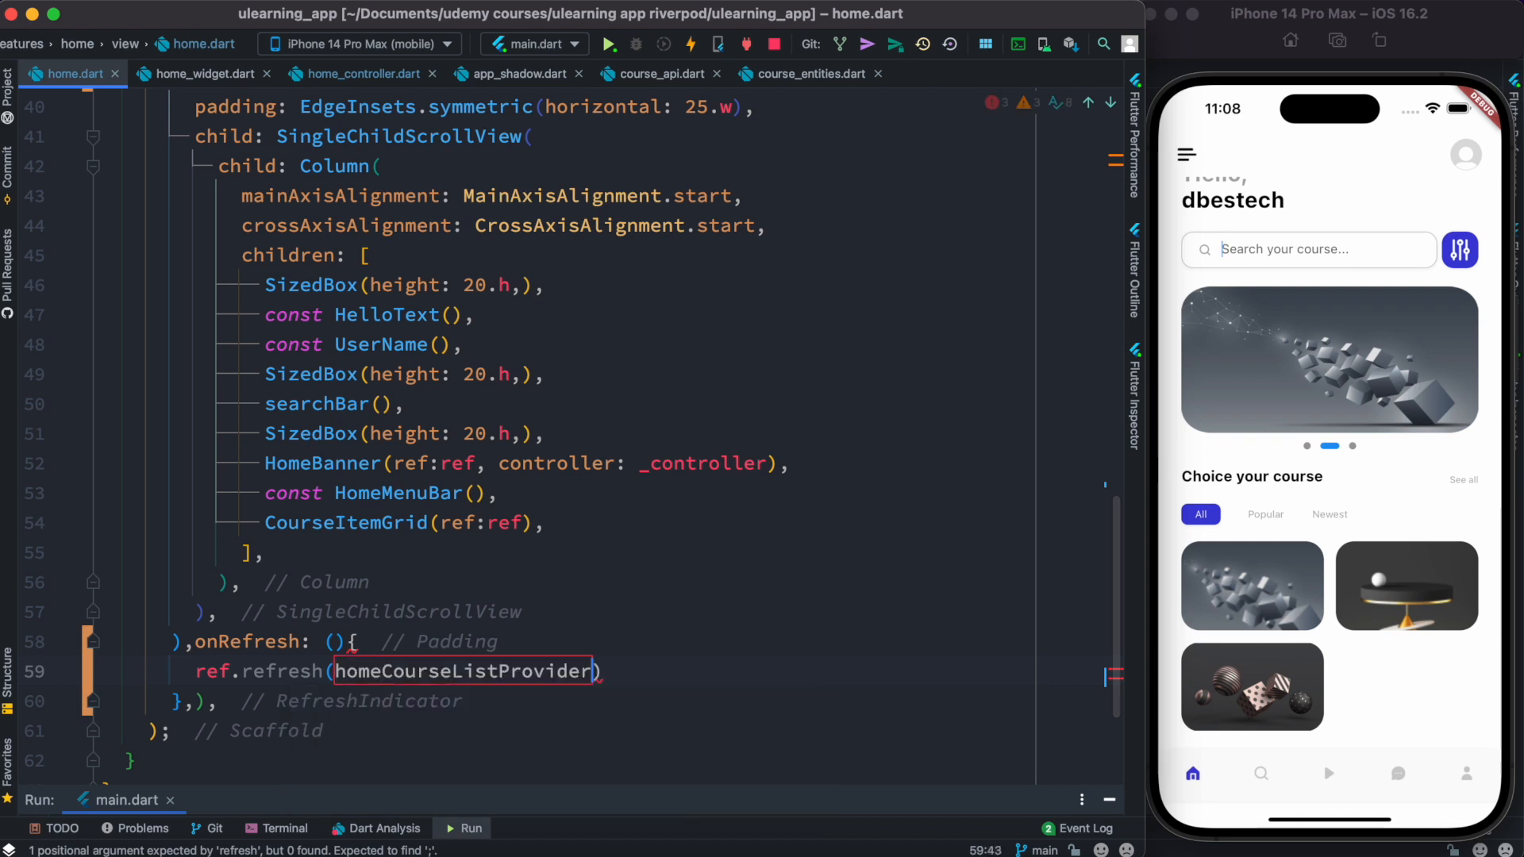
pyautogui.write('.notifier')
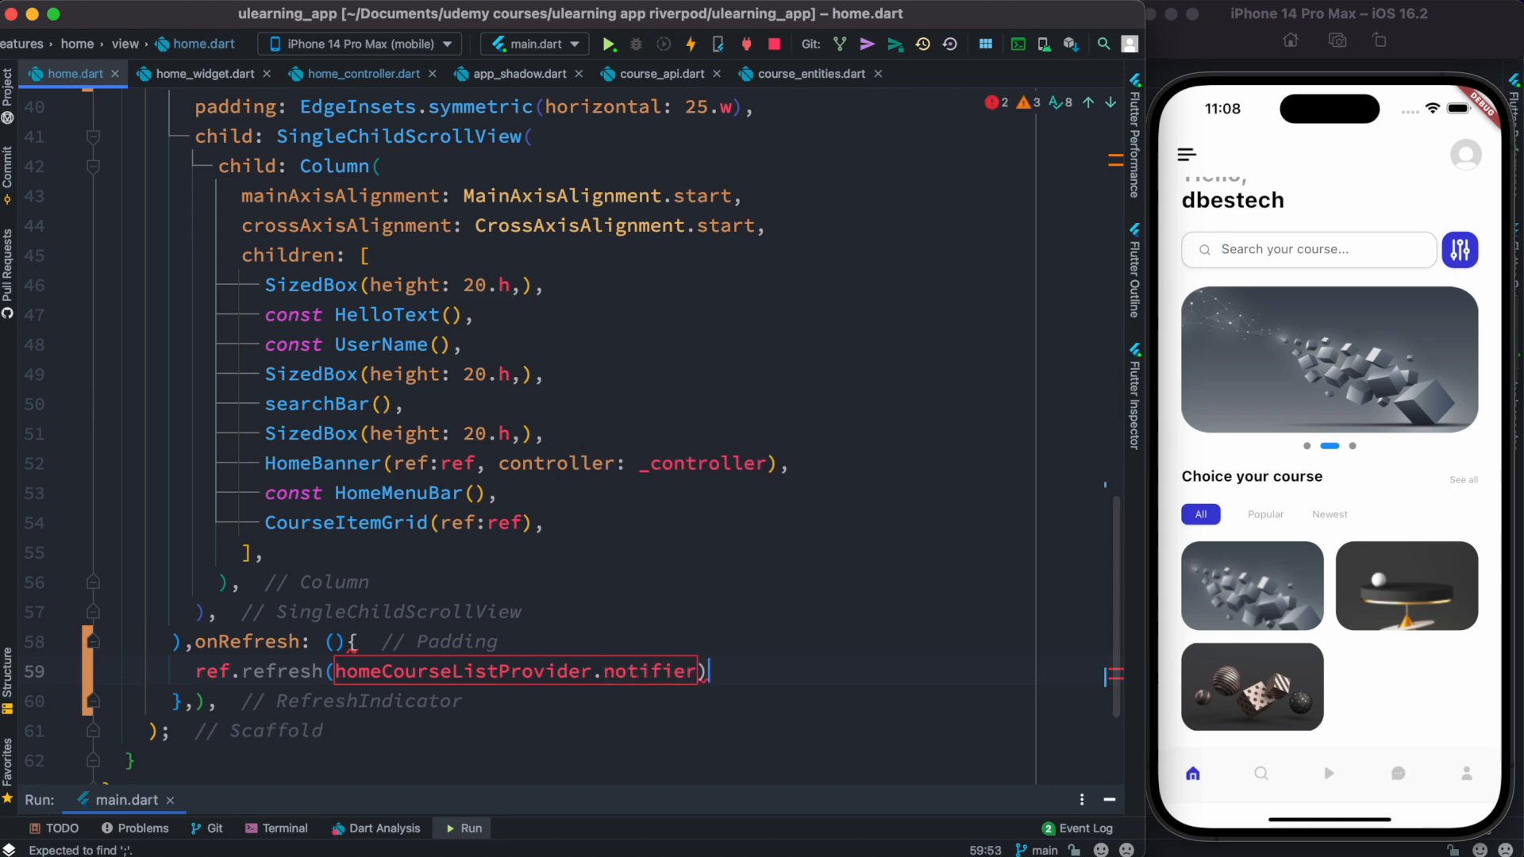
pyautogui.write('.fetchCourseList();')
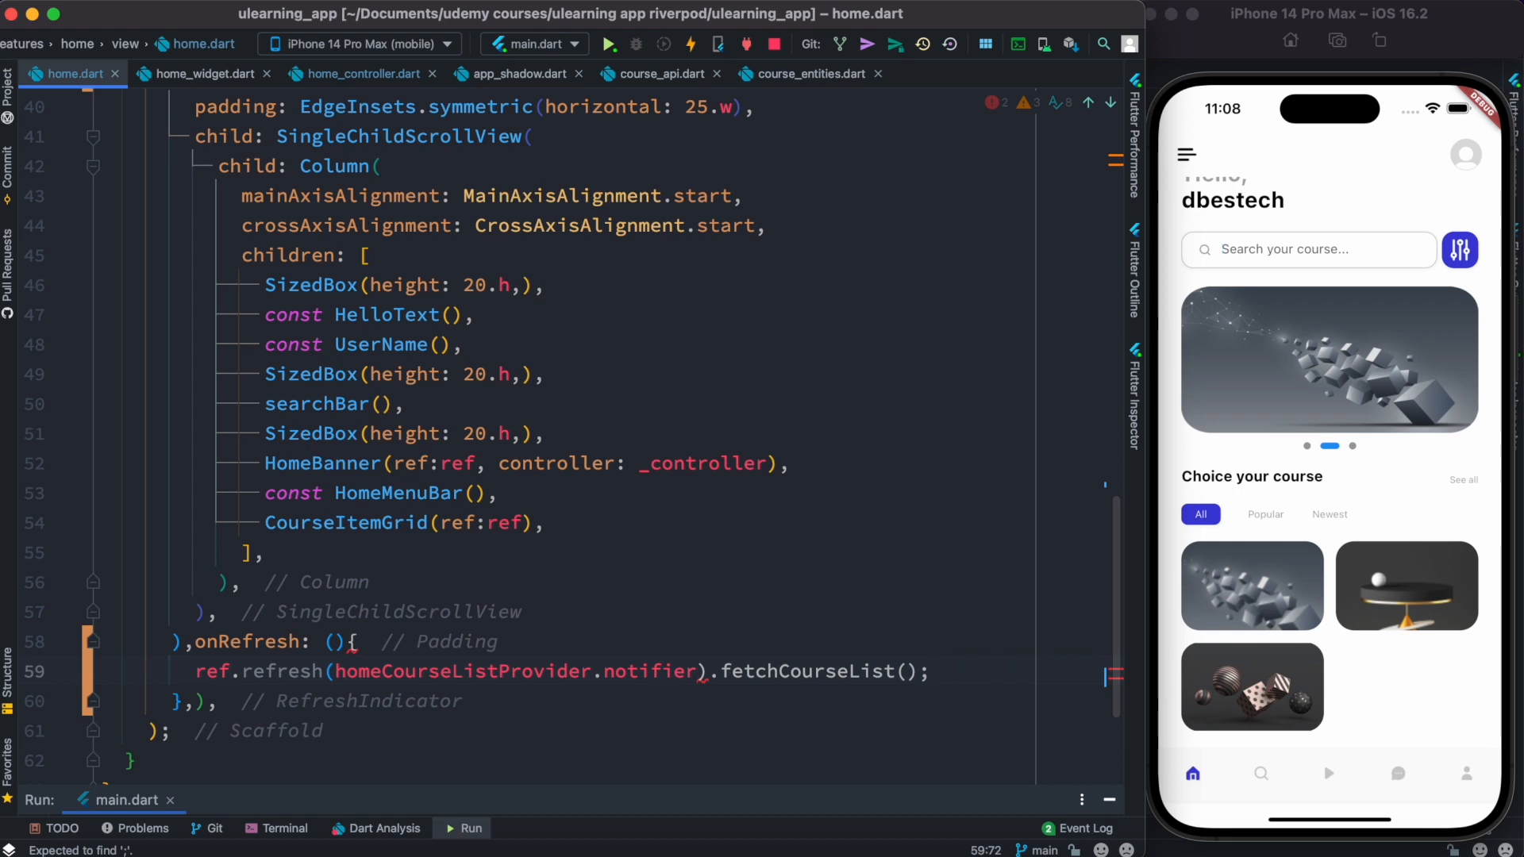
pyautogui.click(195, 671)
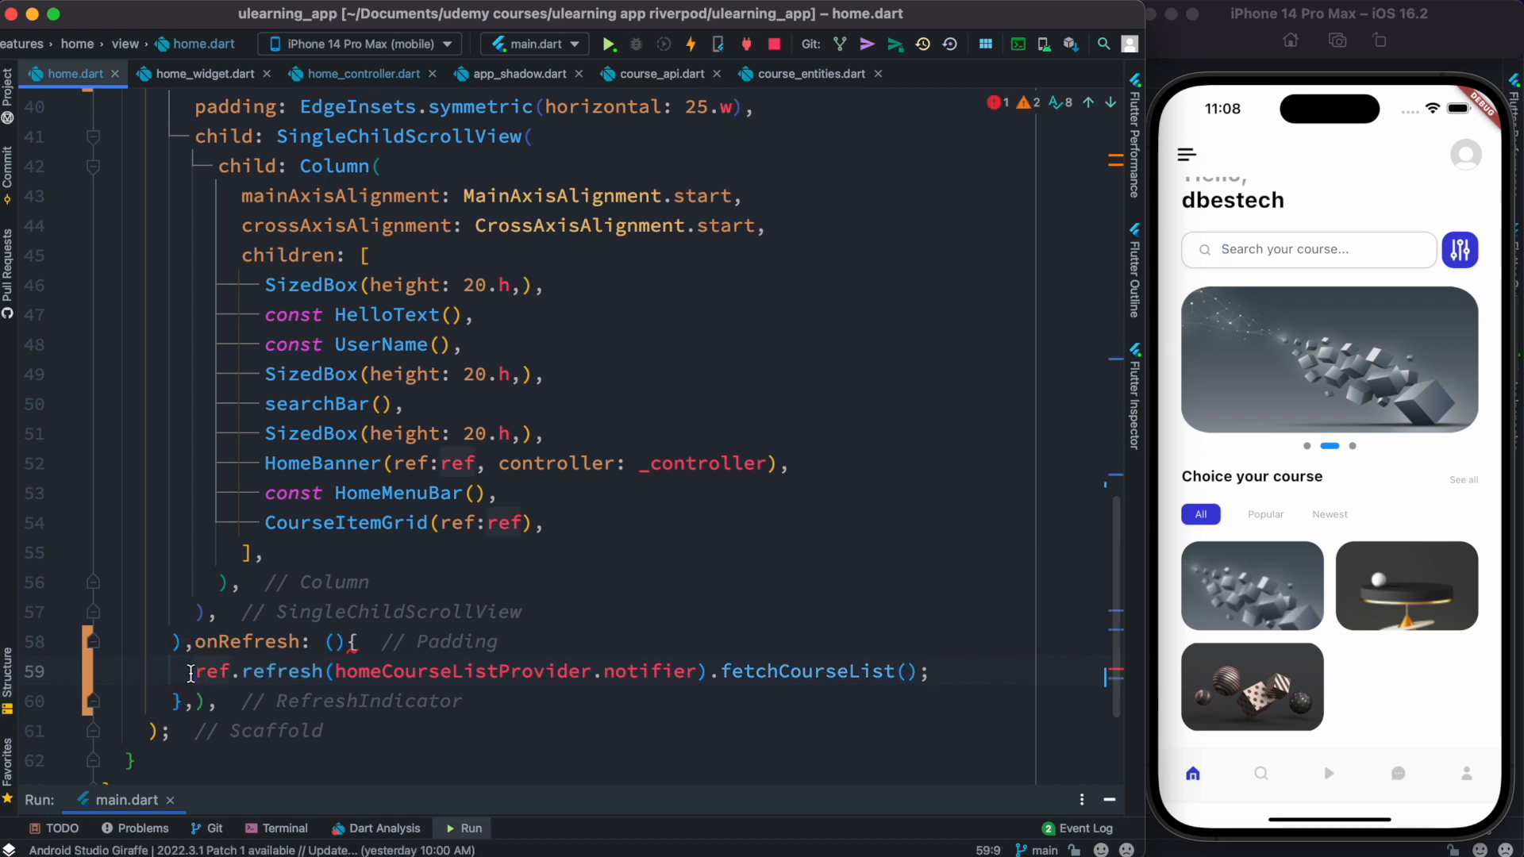
pyautogui.write('return')
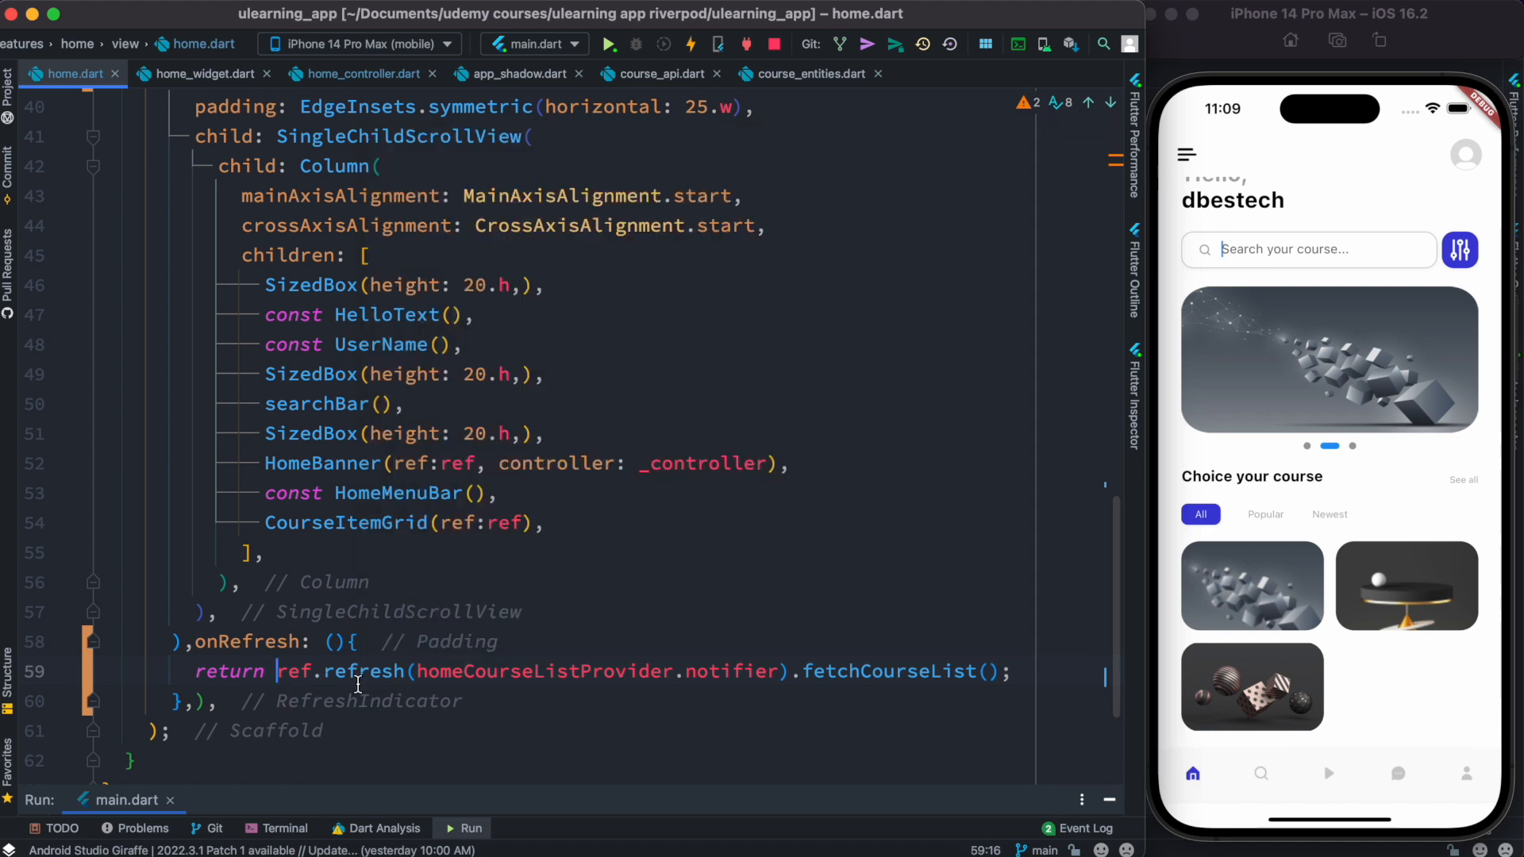
pyautogui.moveTo(322, 597)
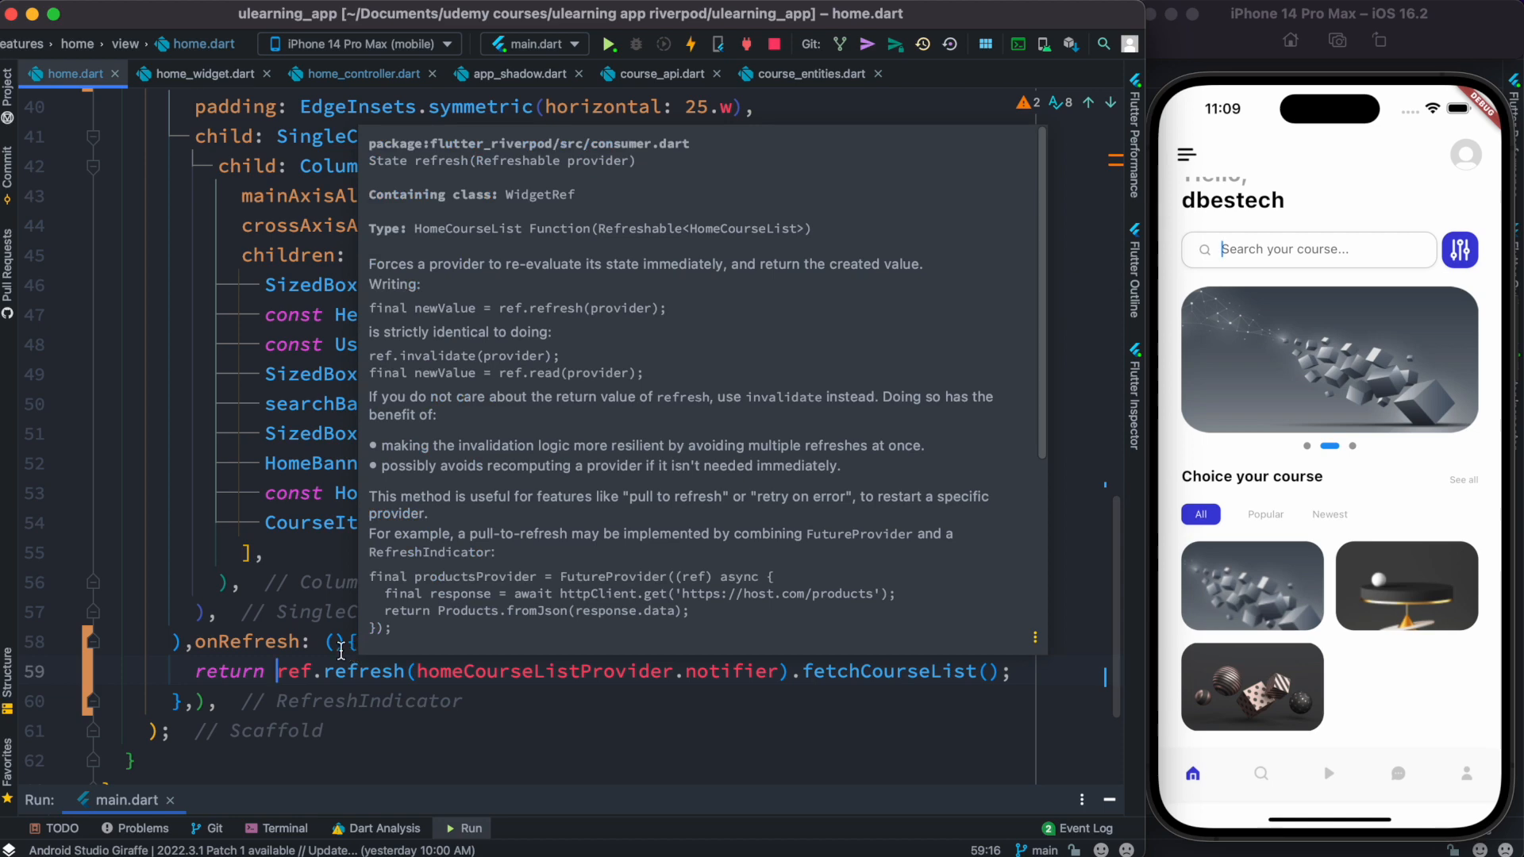
pyautogui.moveTo(347, 597)
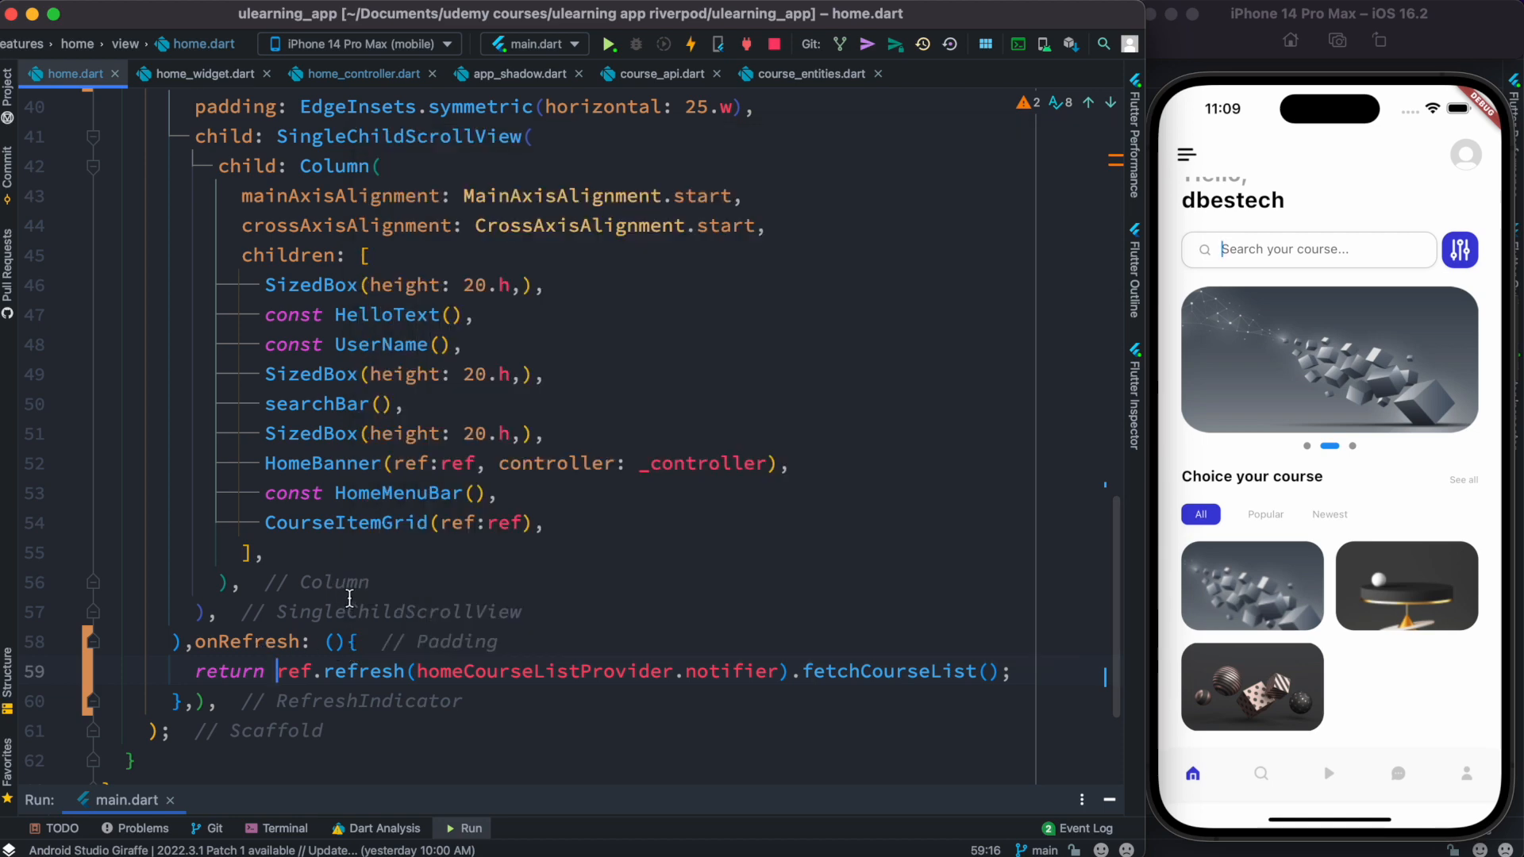
pyautogui.moveTo(346, 523)
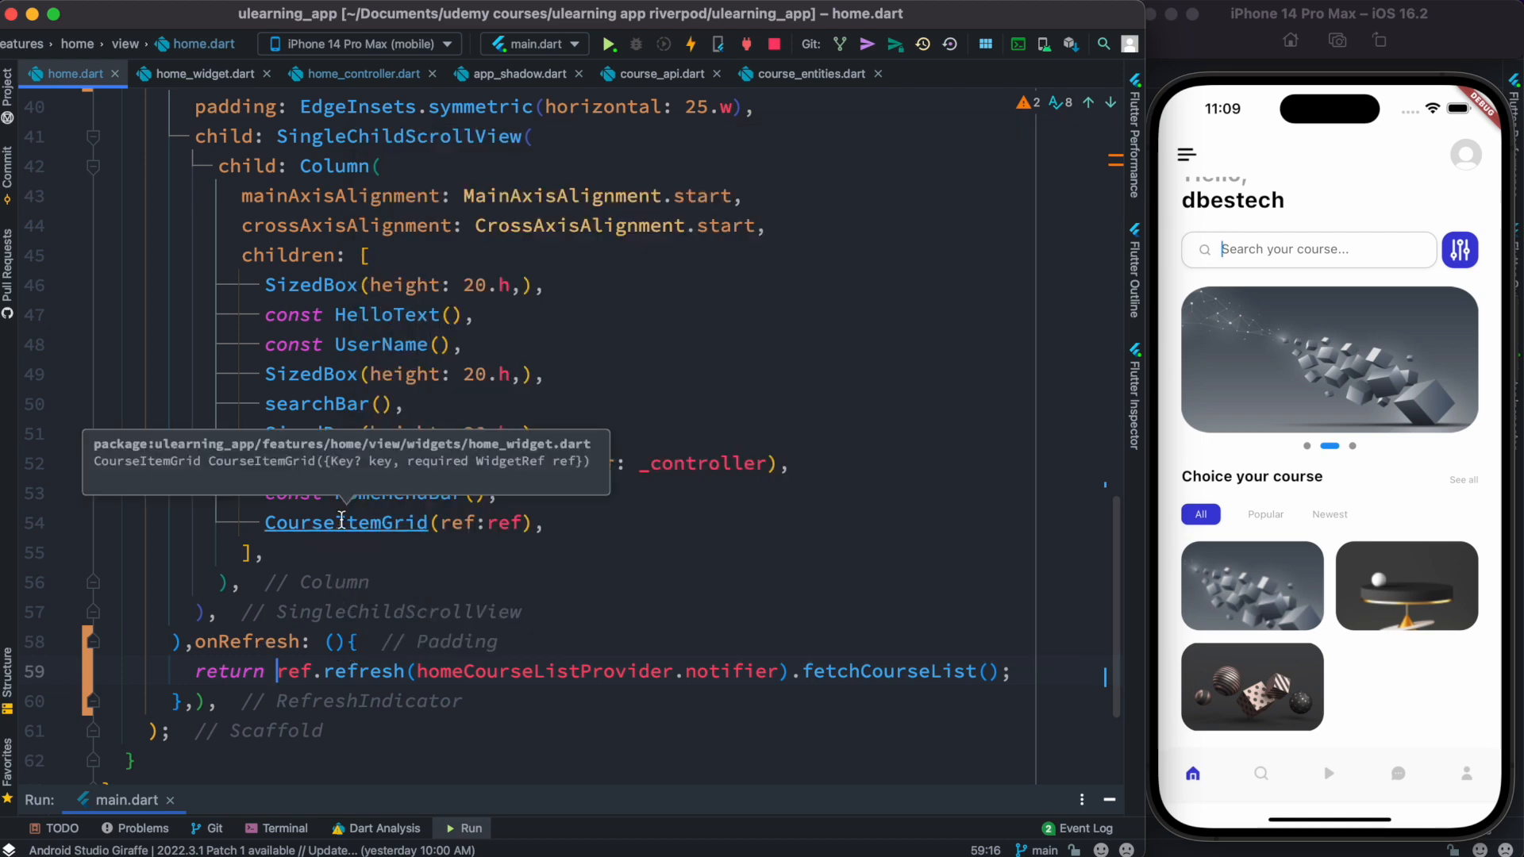
pyautogui.click(346, 522)
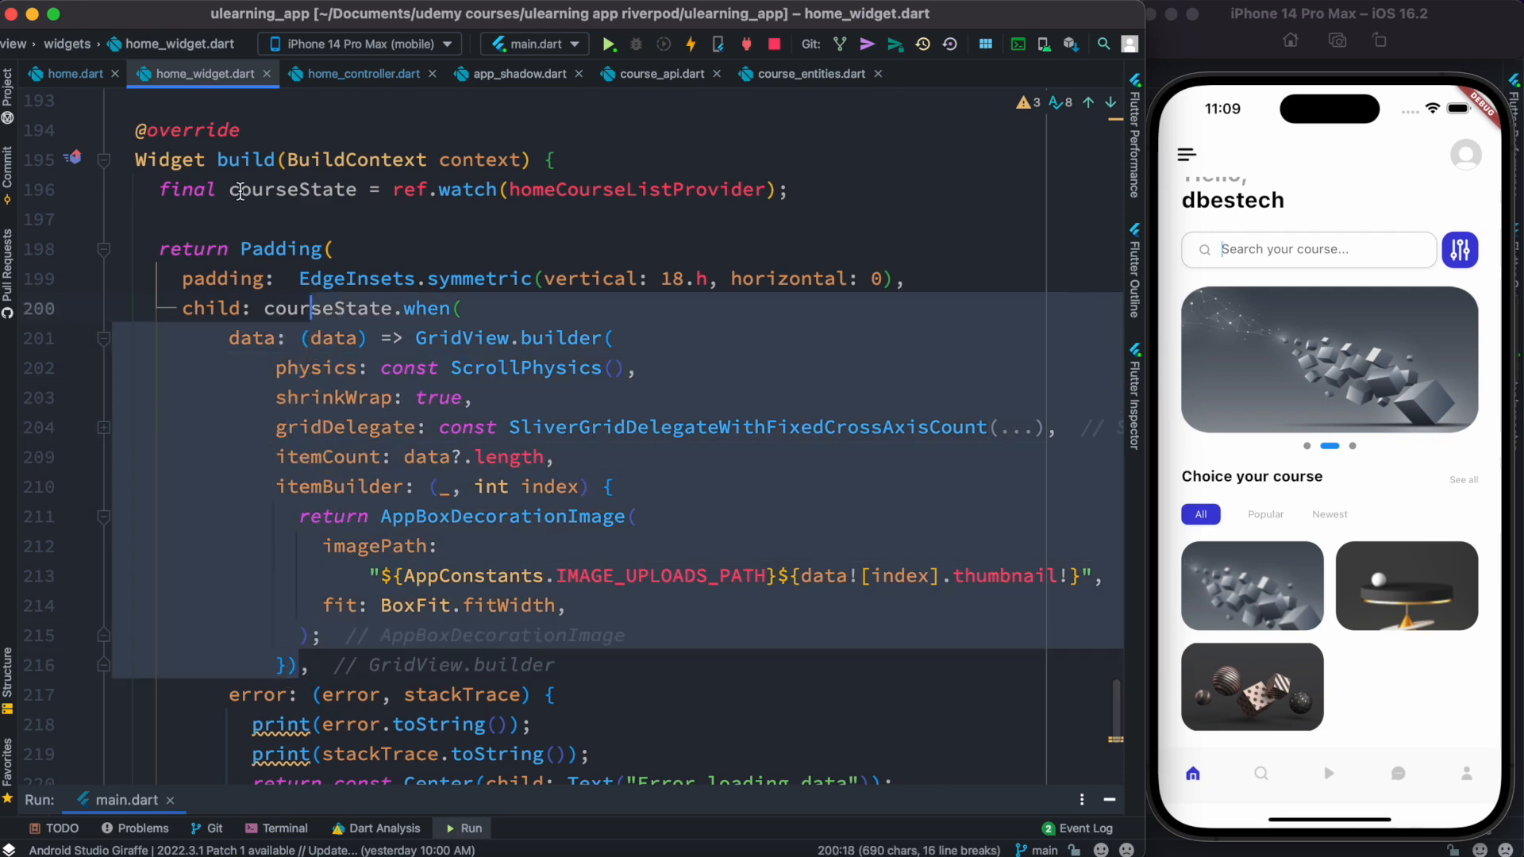
pyautogui.click(65, 73)
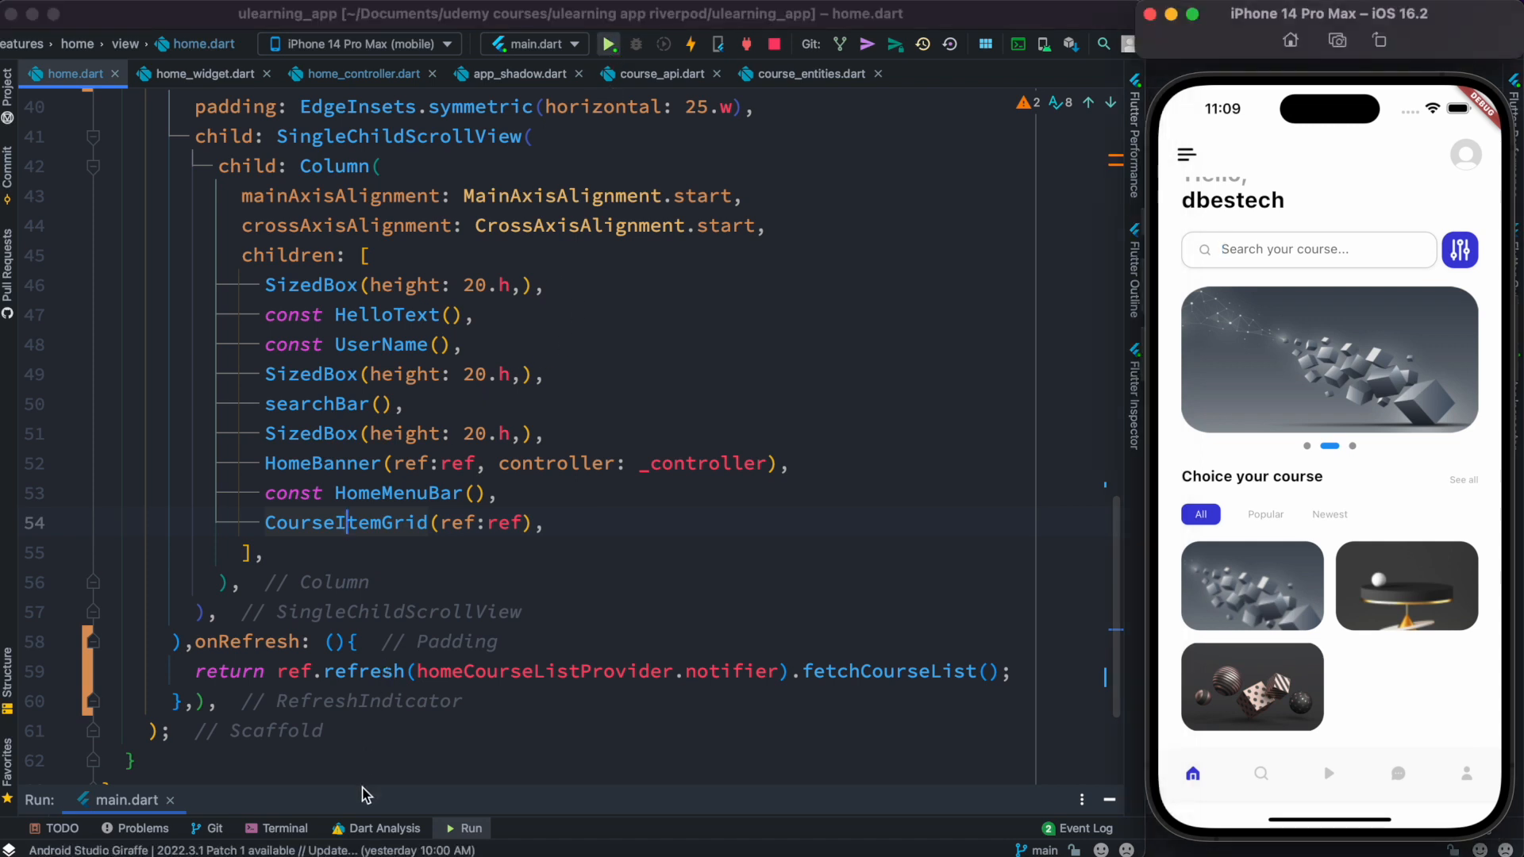
# Hot restart the app and go back to the Home tab in the iOS simulator
pyautogui.click(689, 44)
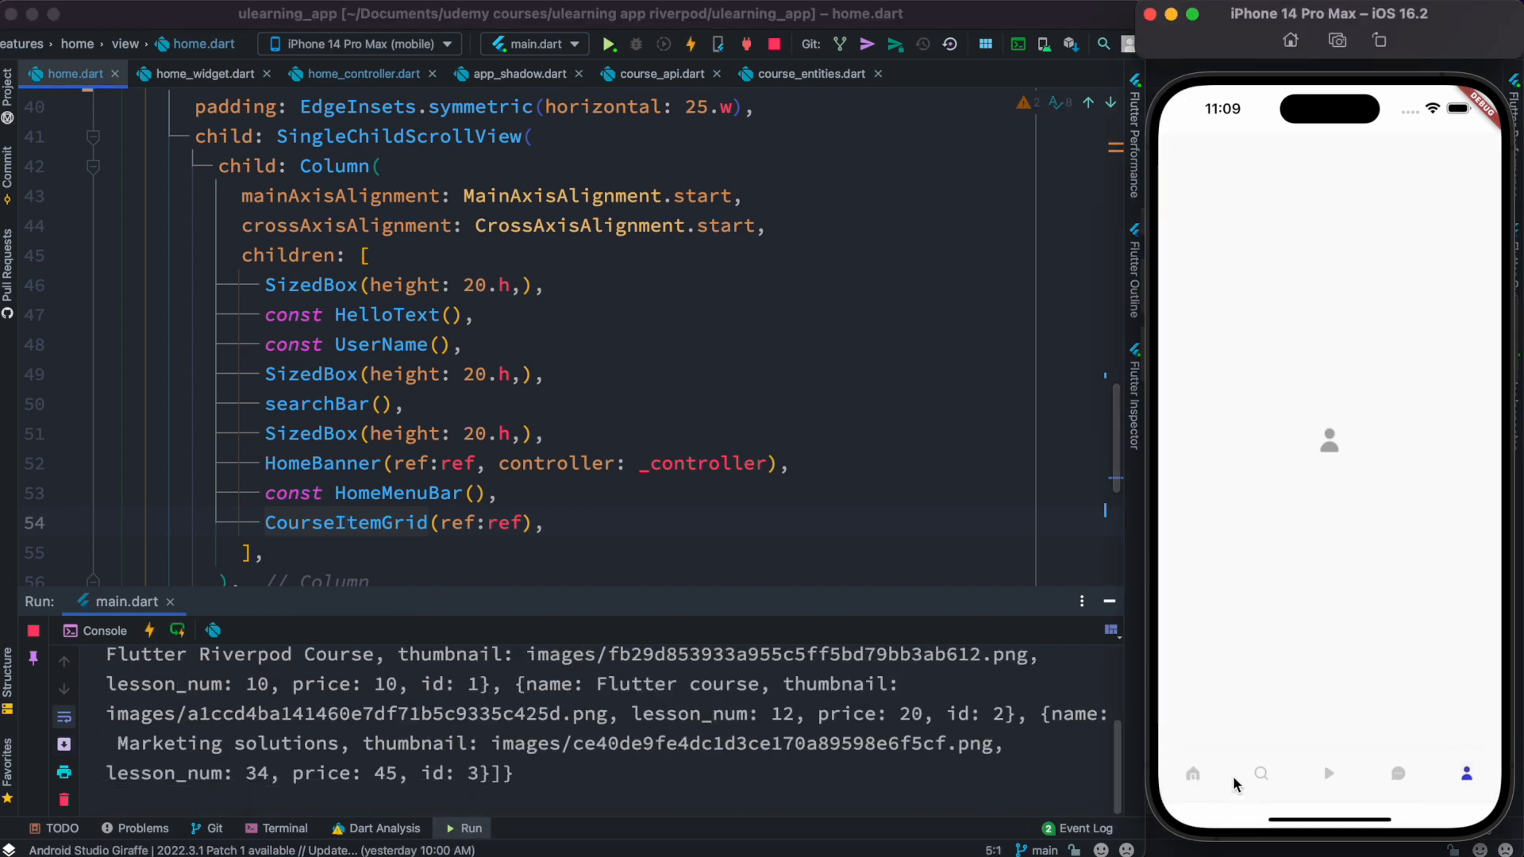
pyautogui.click(1260, 773)
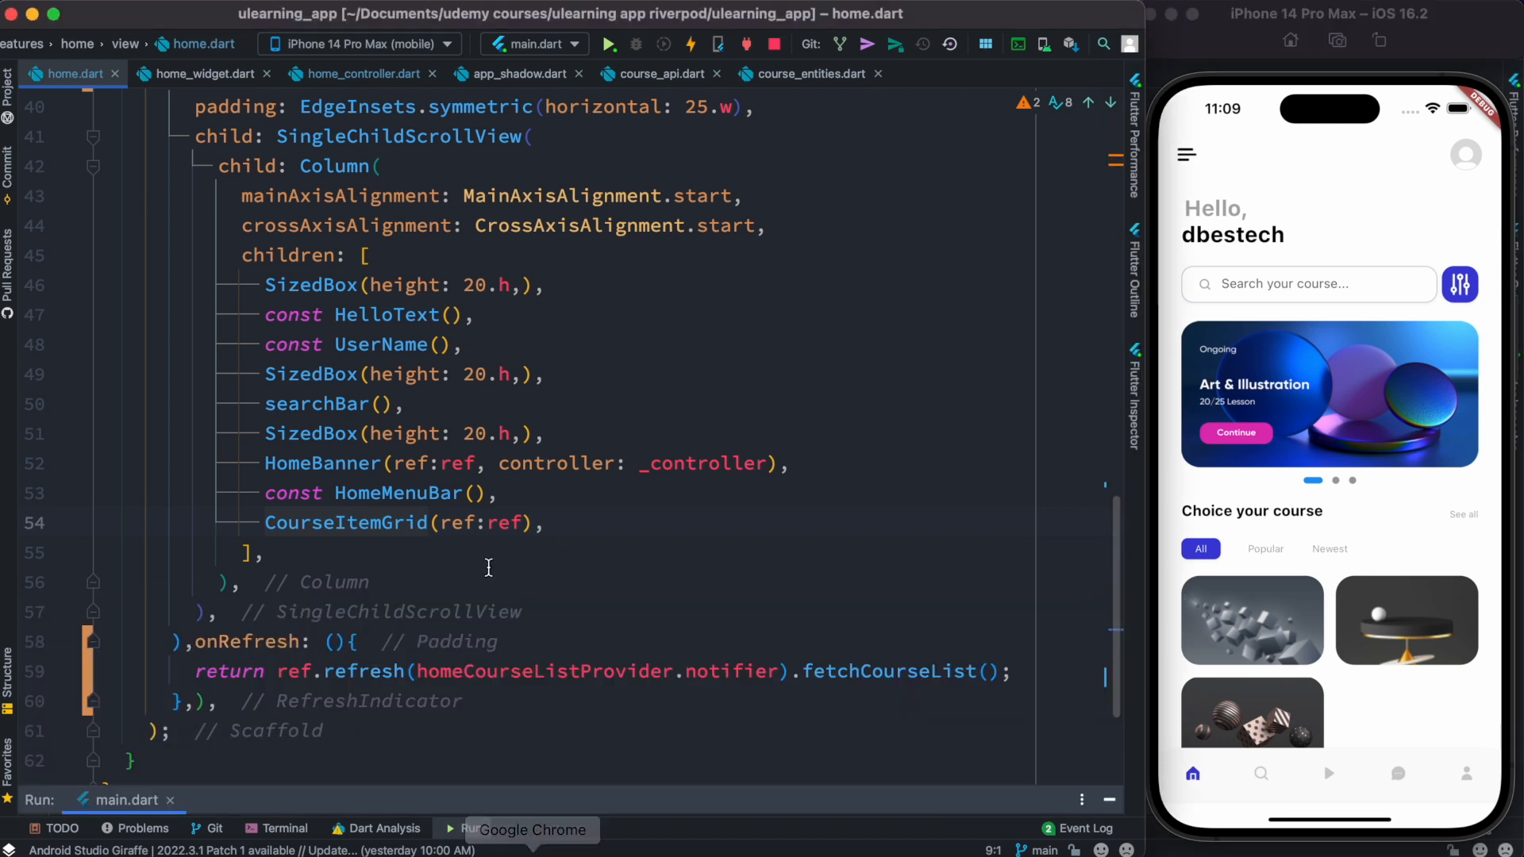
pyautogui.moveTo(559, 462)
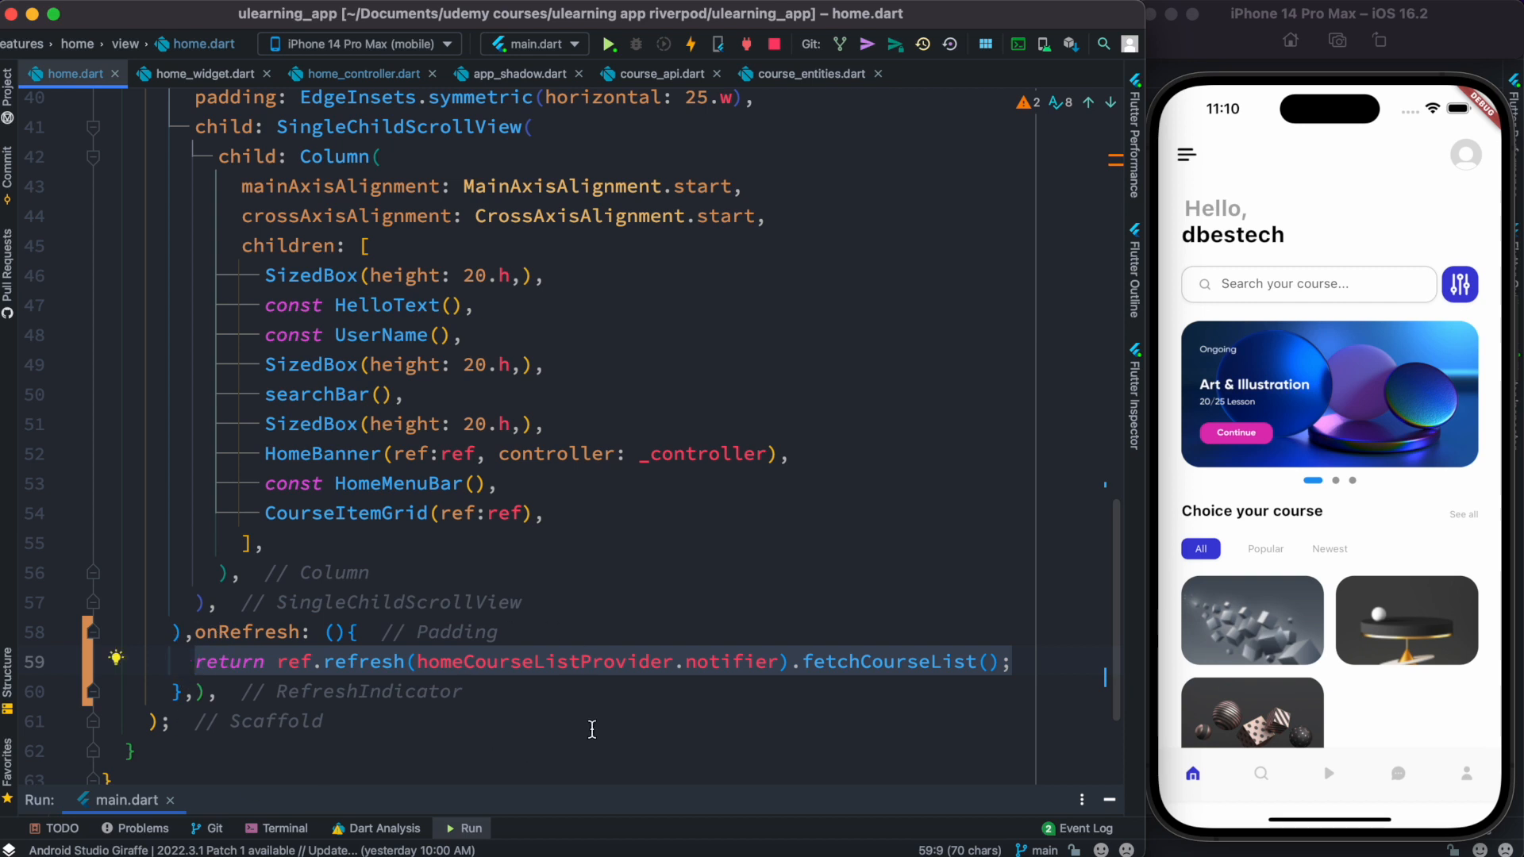
pyautogui.click(353, 632)
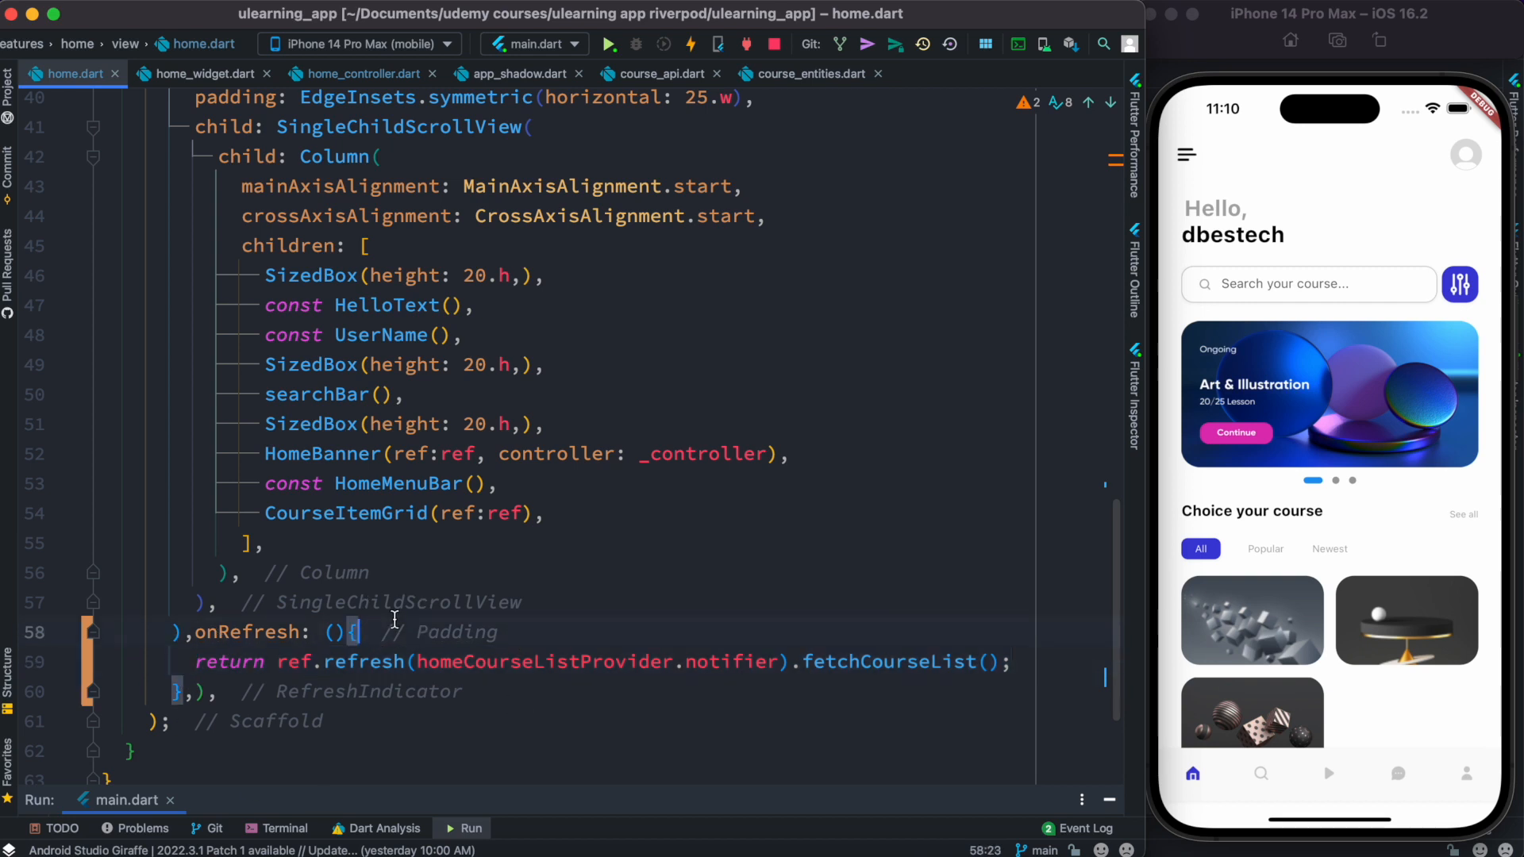